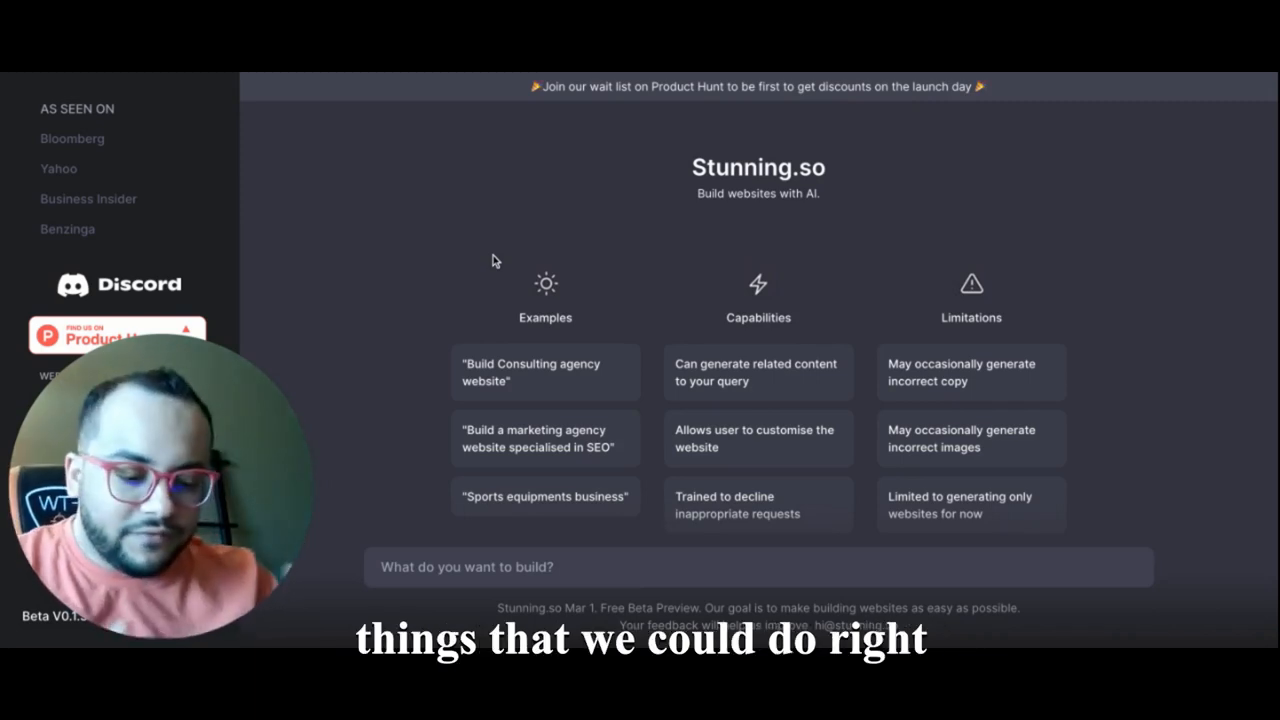
pyautogui.moveTo(305, 447)
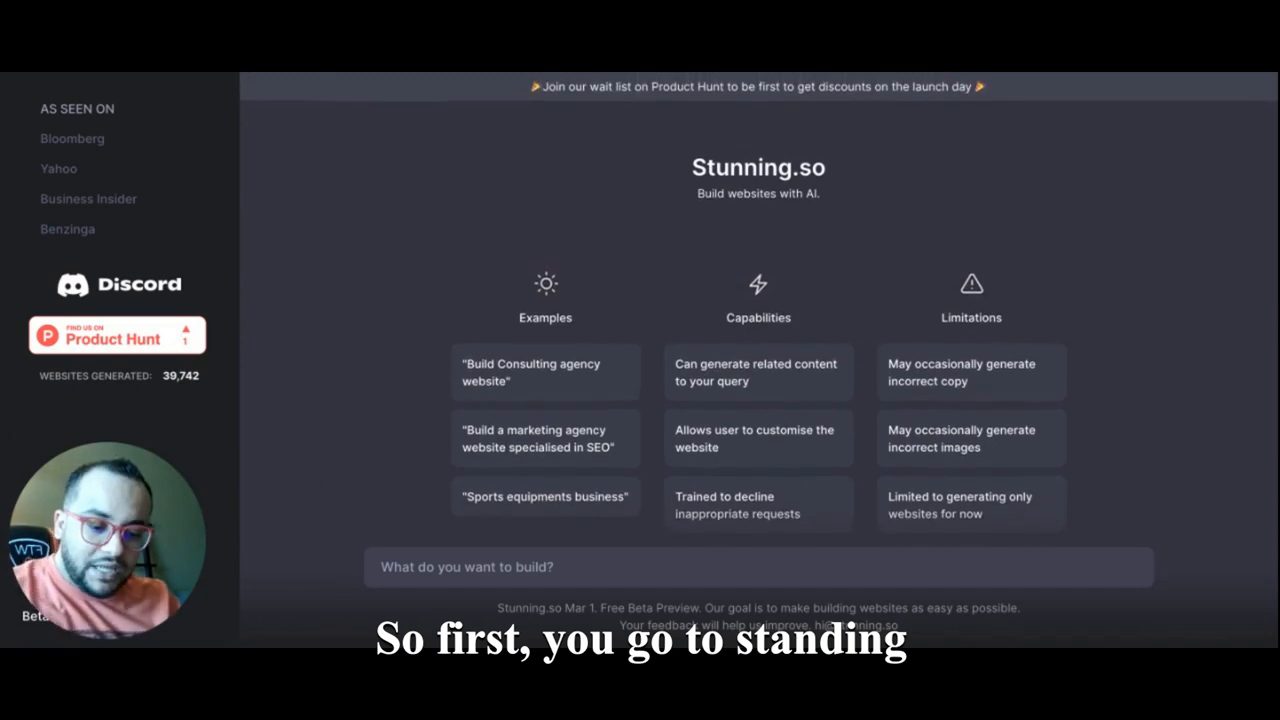
pyautogui.moveTo(520, 553)
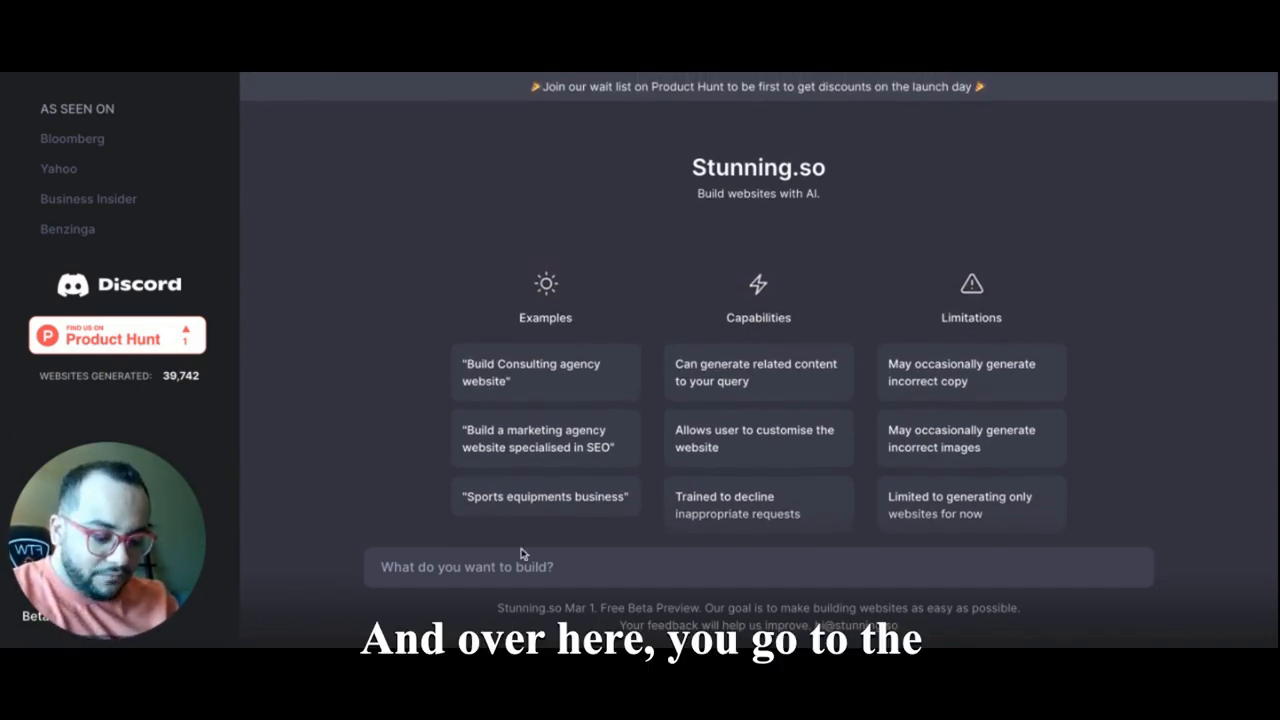
pyautogui.moveTo(406, 437)
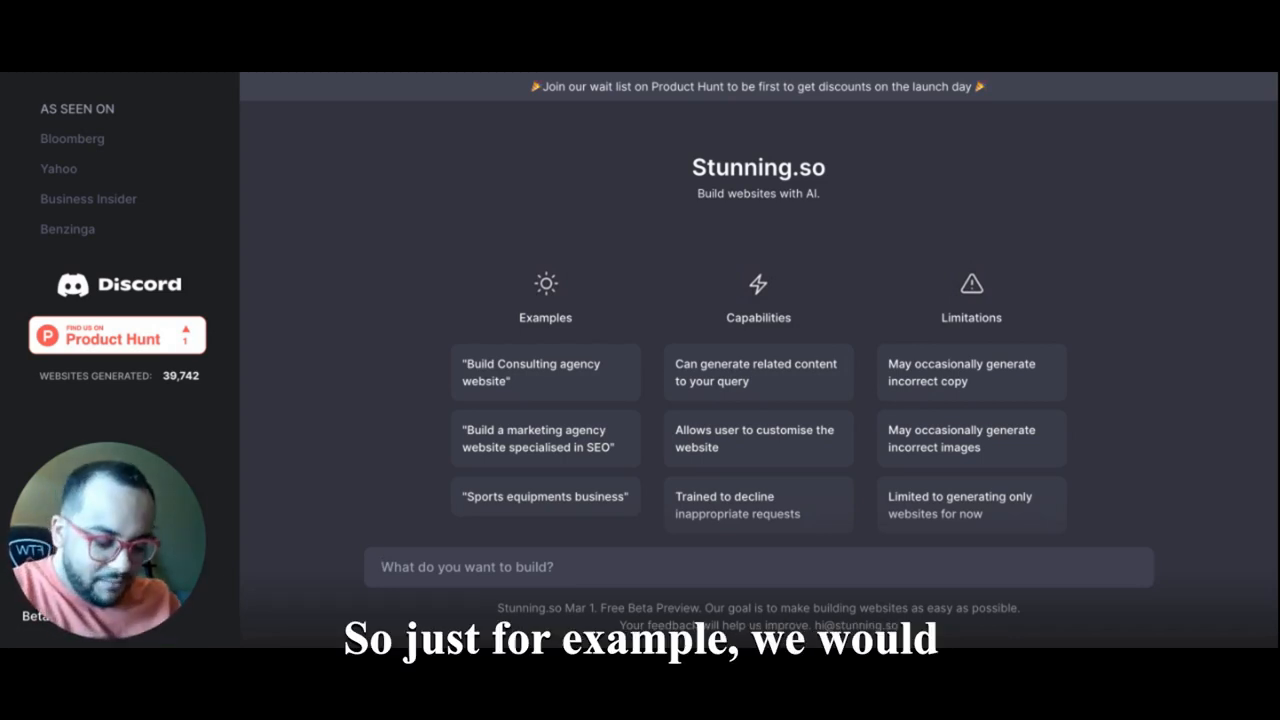
# Ask Stunning.so for a 'marketing agency website'
pyautogui.write('mark')
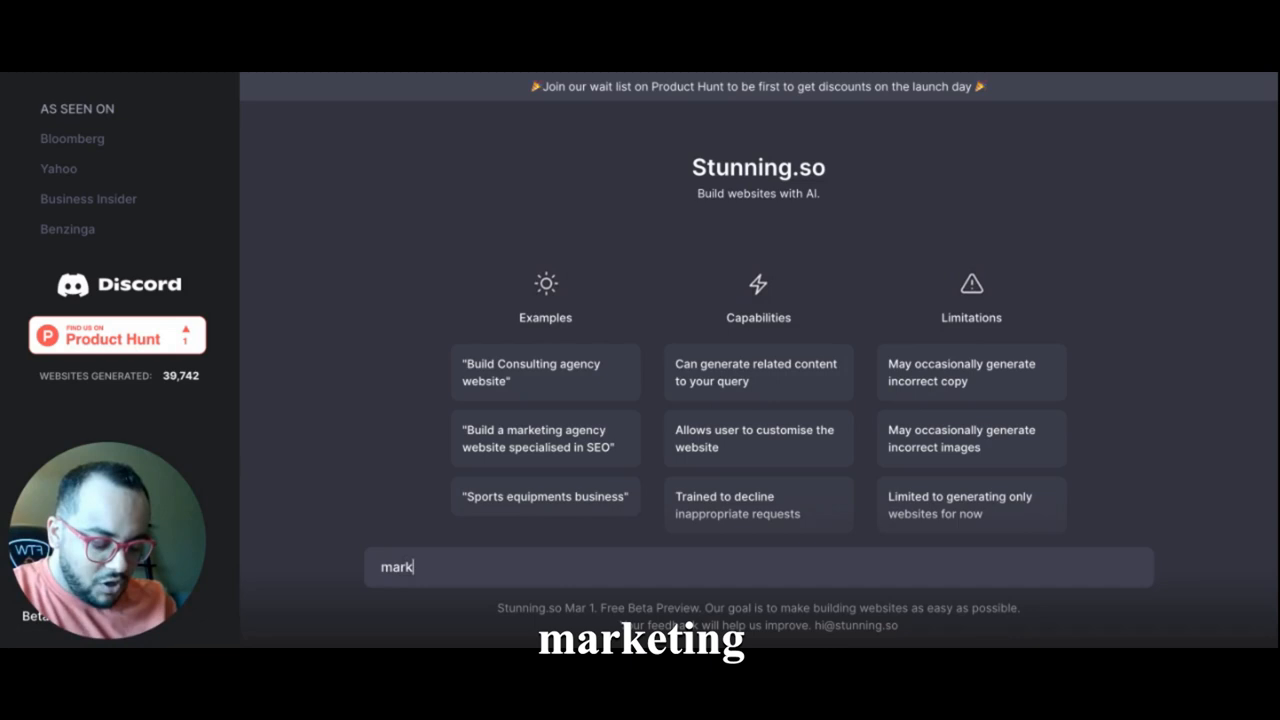
pyautogui.write('eting agency websit')
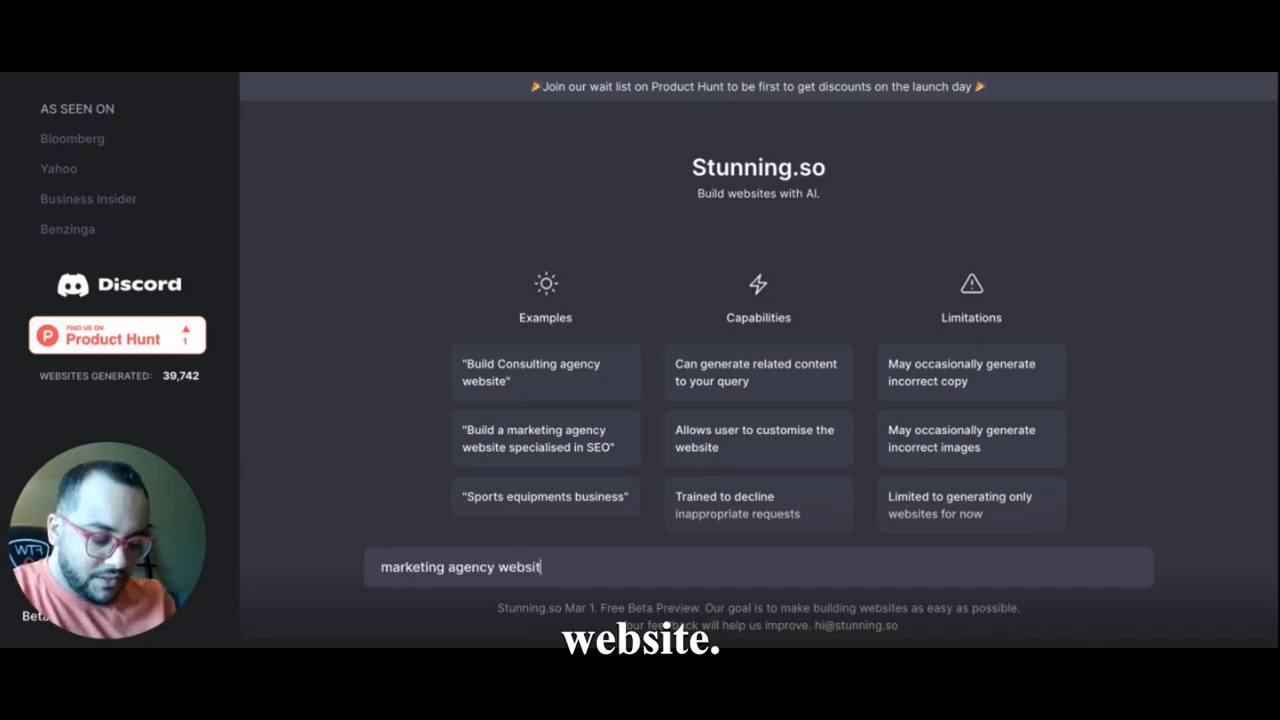
pyautogui.write('e')
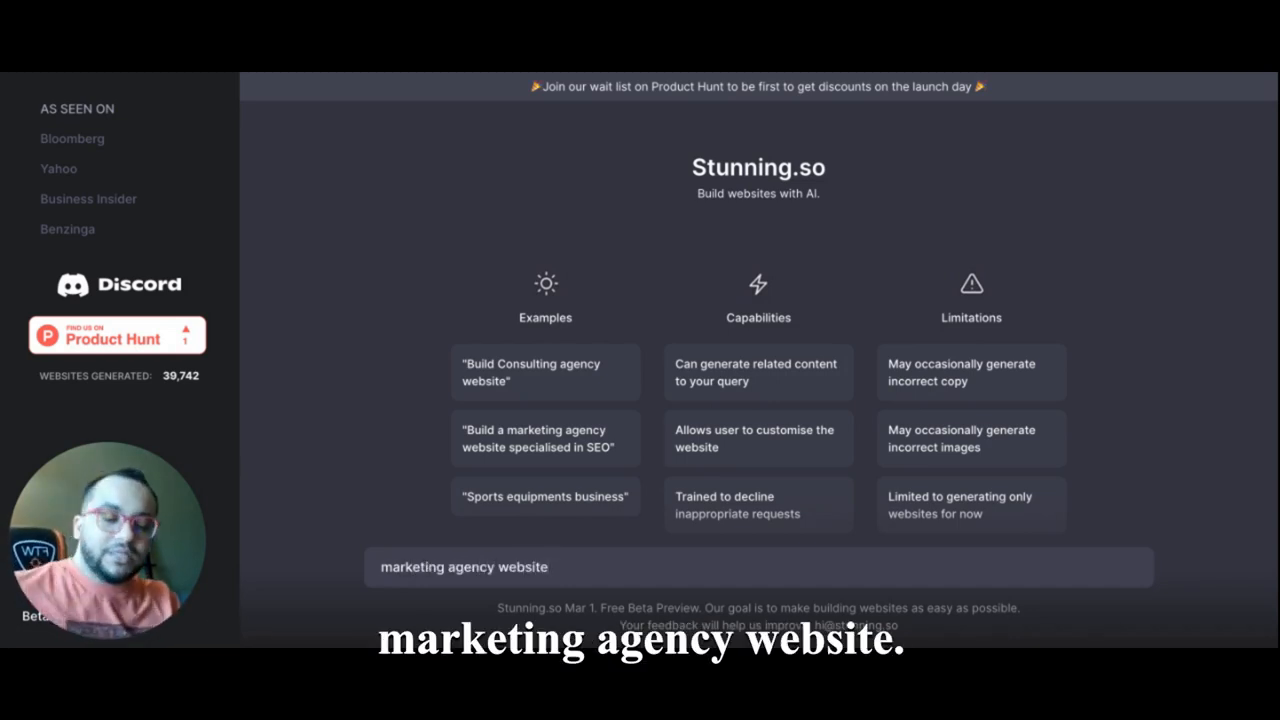
pyautogui.press('Return')
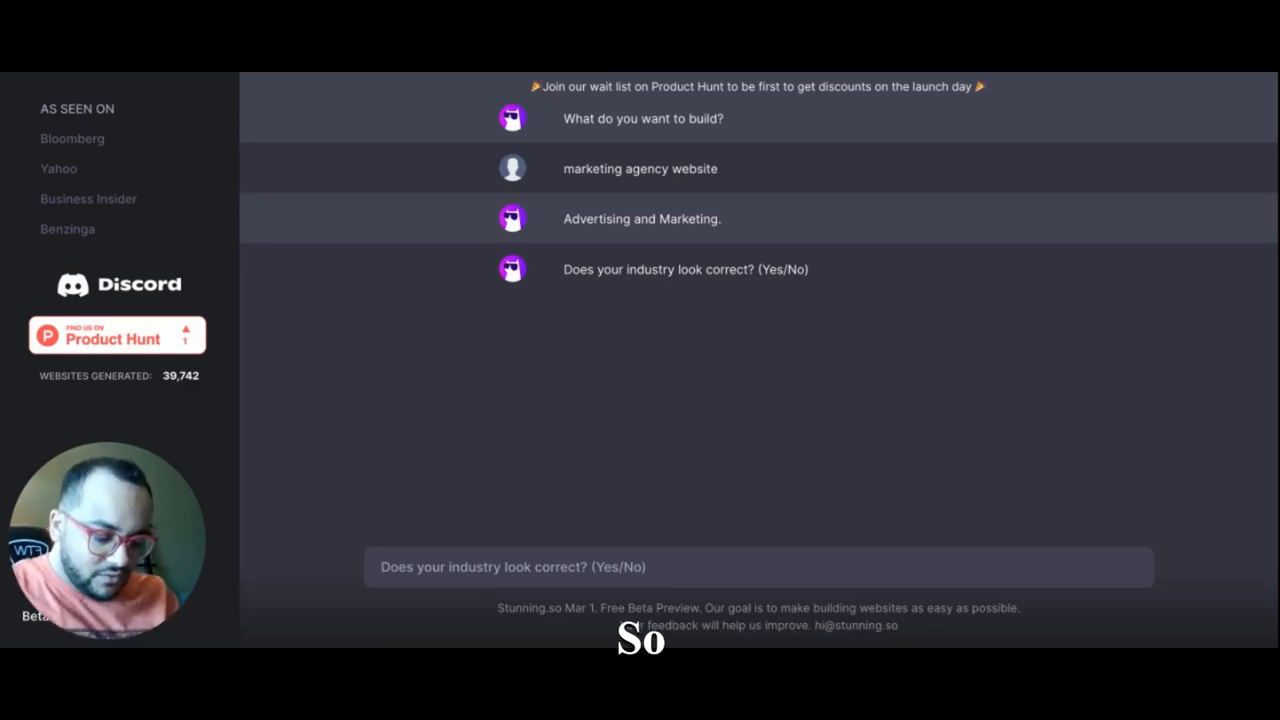
# Confirm the Advertising and Marketing industry and enter the business name 'Mo Marketing'
pyautogui.write('yes')
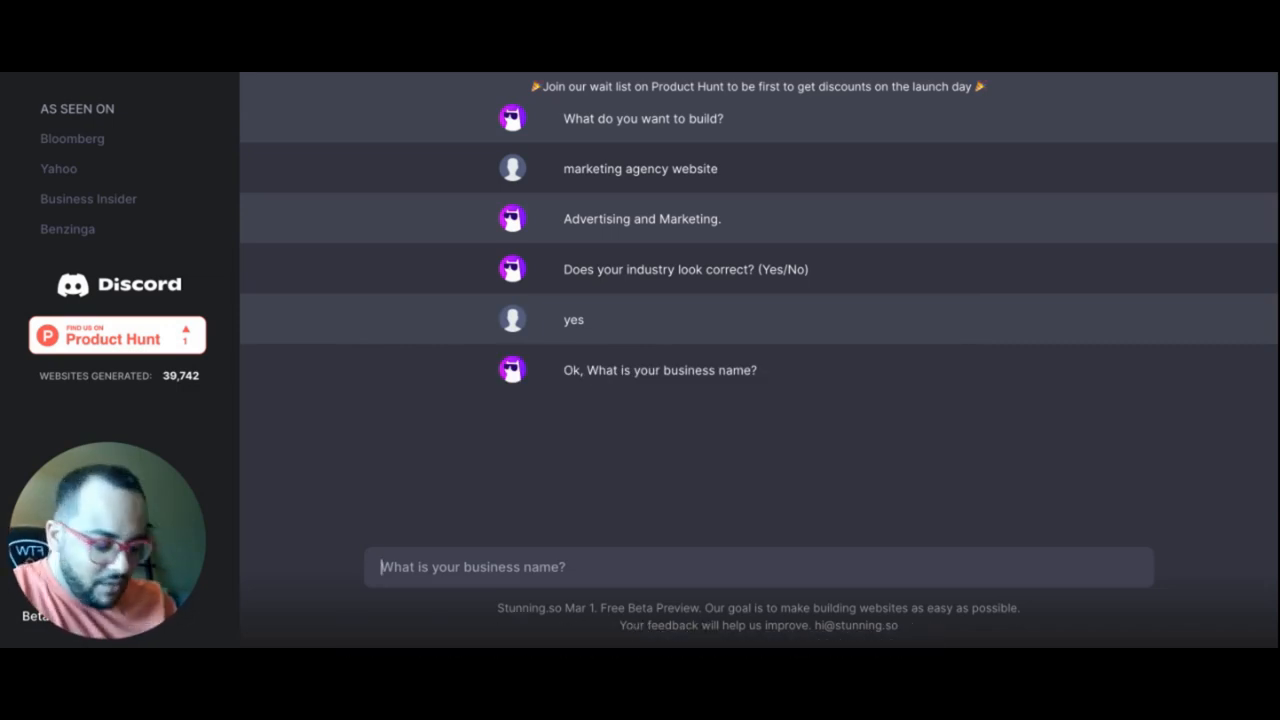
pyautogui.write('Mo Mar')
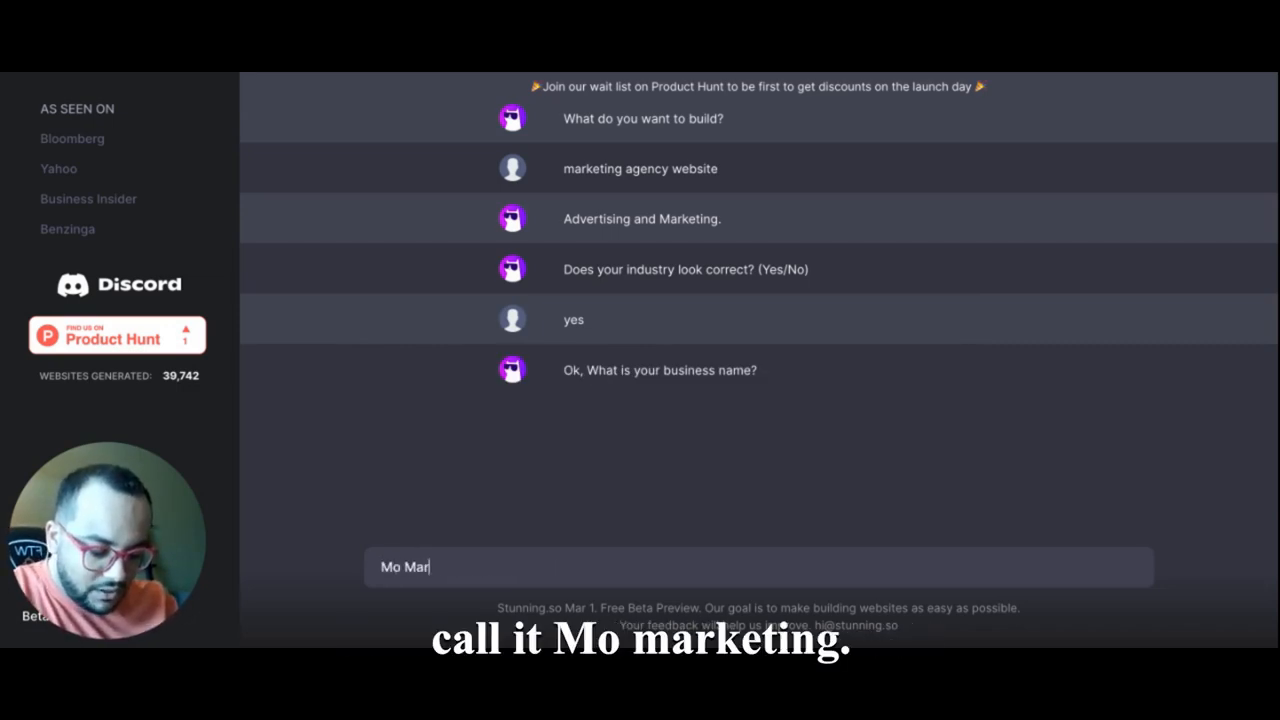
pyautogui.press('Return')
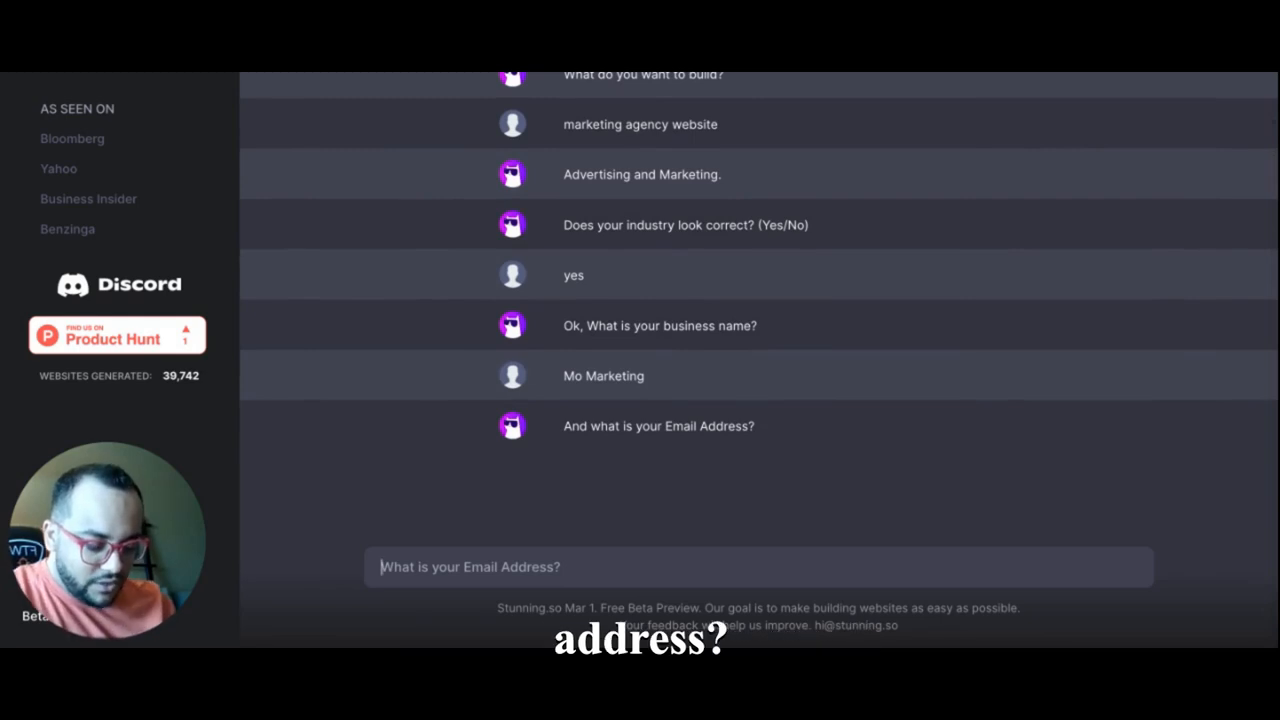
pyautogui.write('hi')
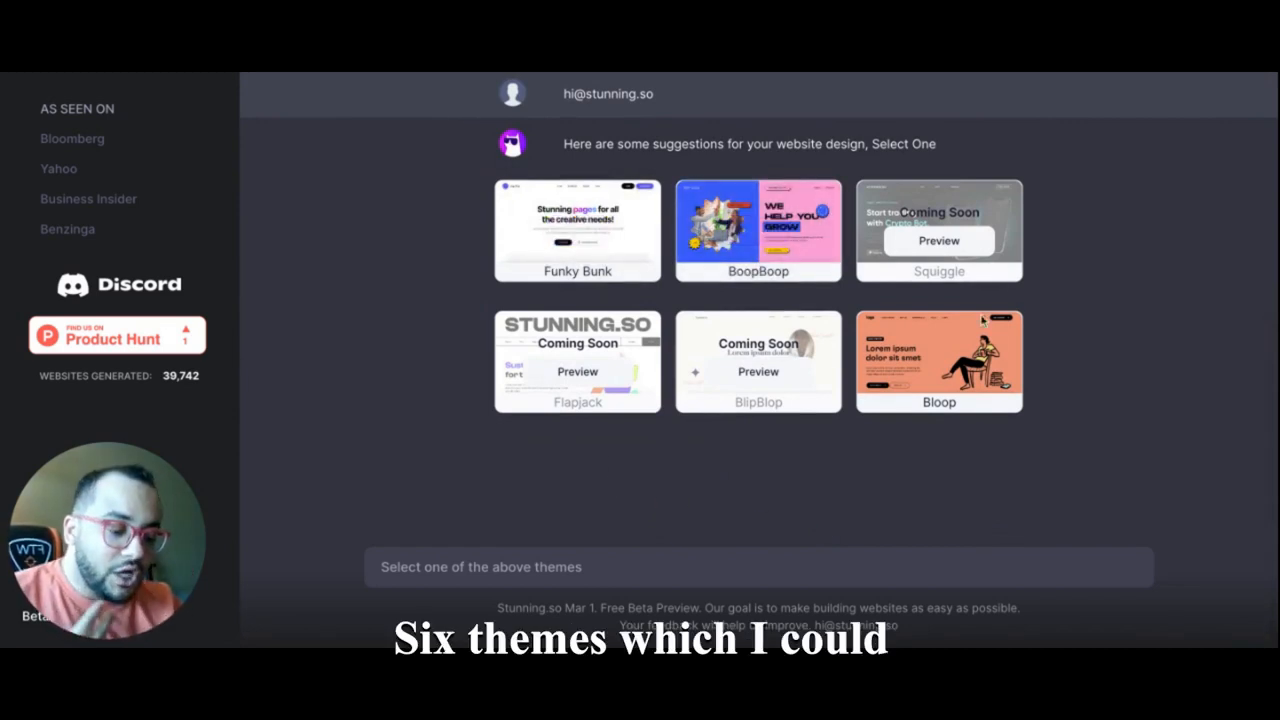
pyautogui.moveTo(938, 360)
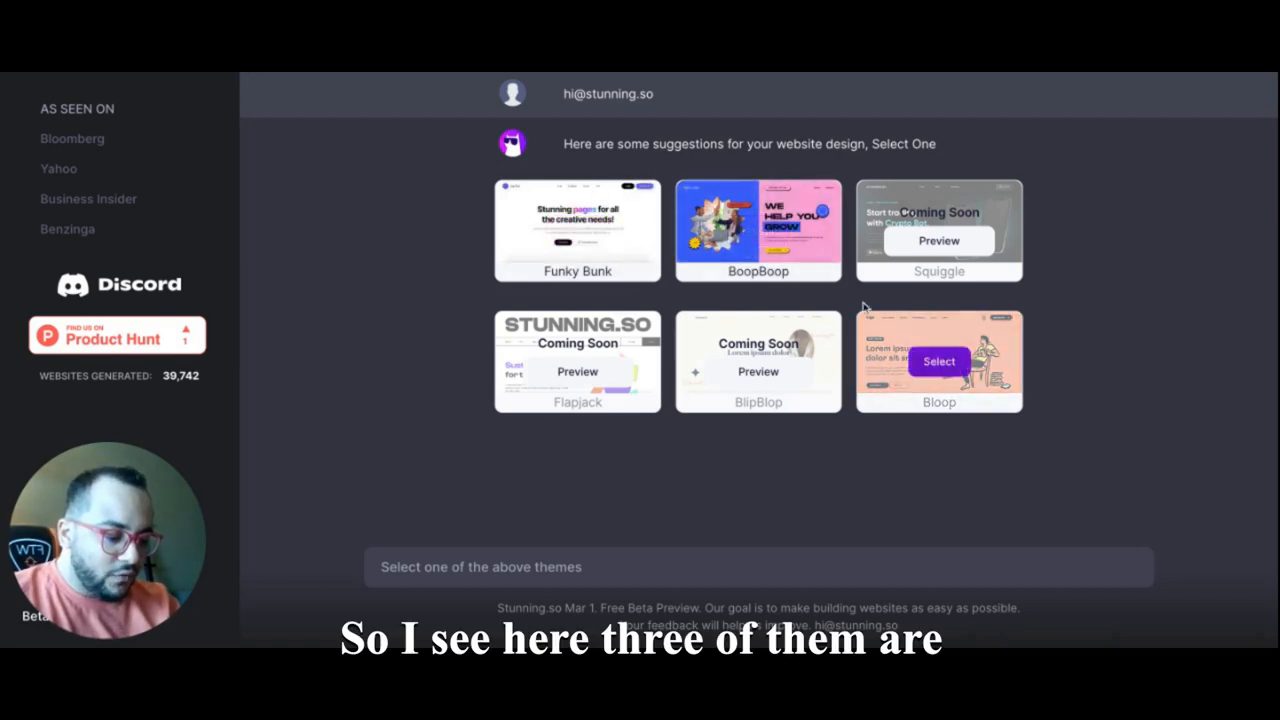
pyautogui.moveTo(577, 230)
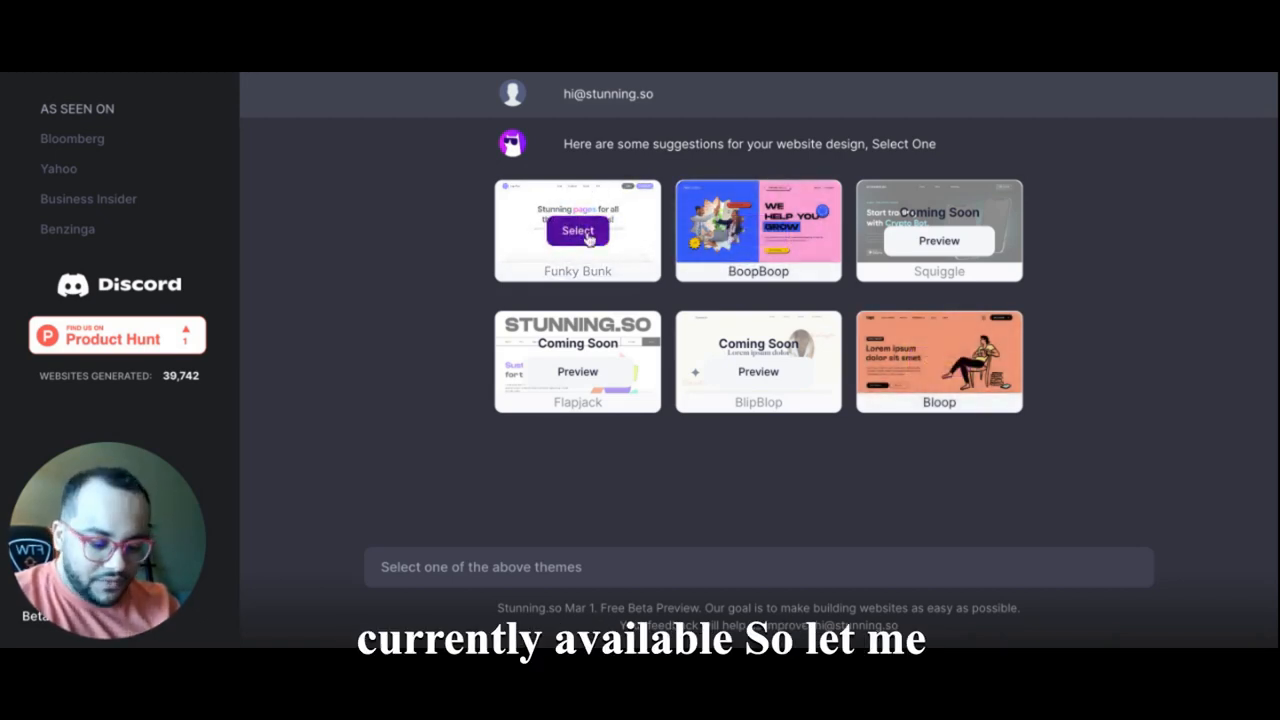
# Select the Funky Bunk theme and generate the Mo Marketing website
pyautogui.click(577, 231)
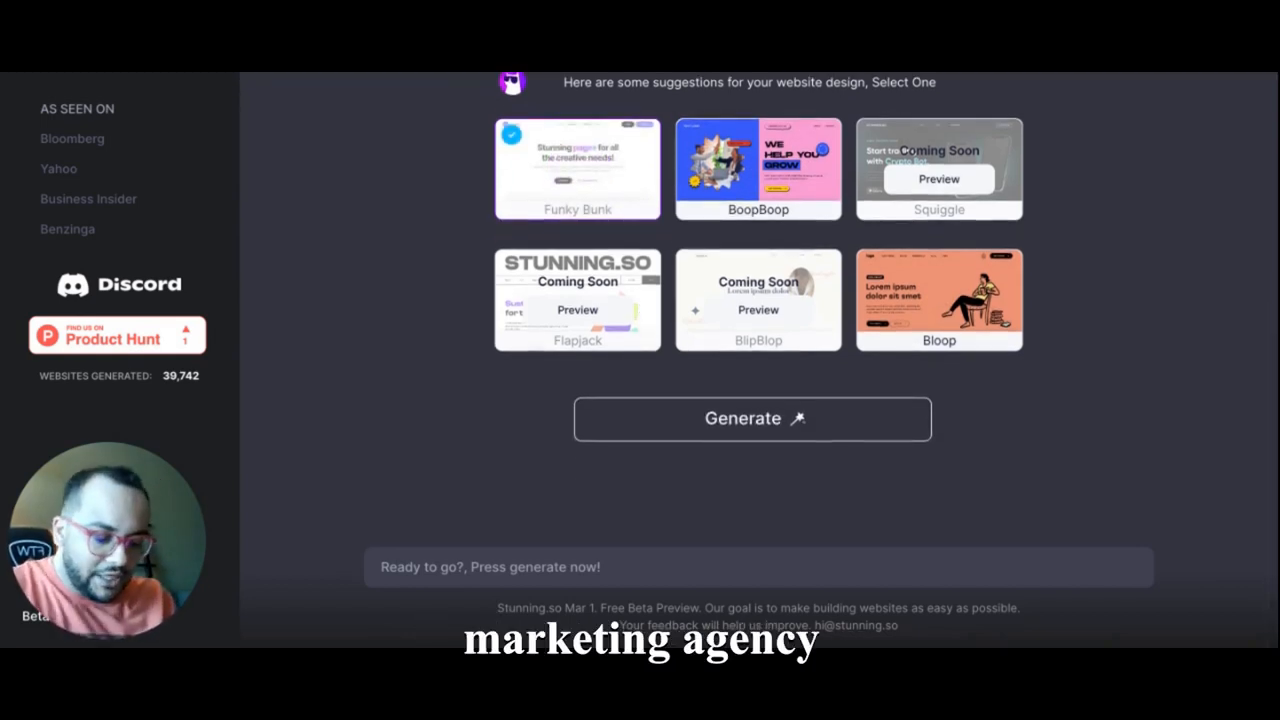
pyautogui.moveTo(690, 407)
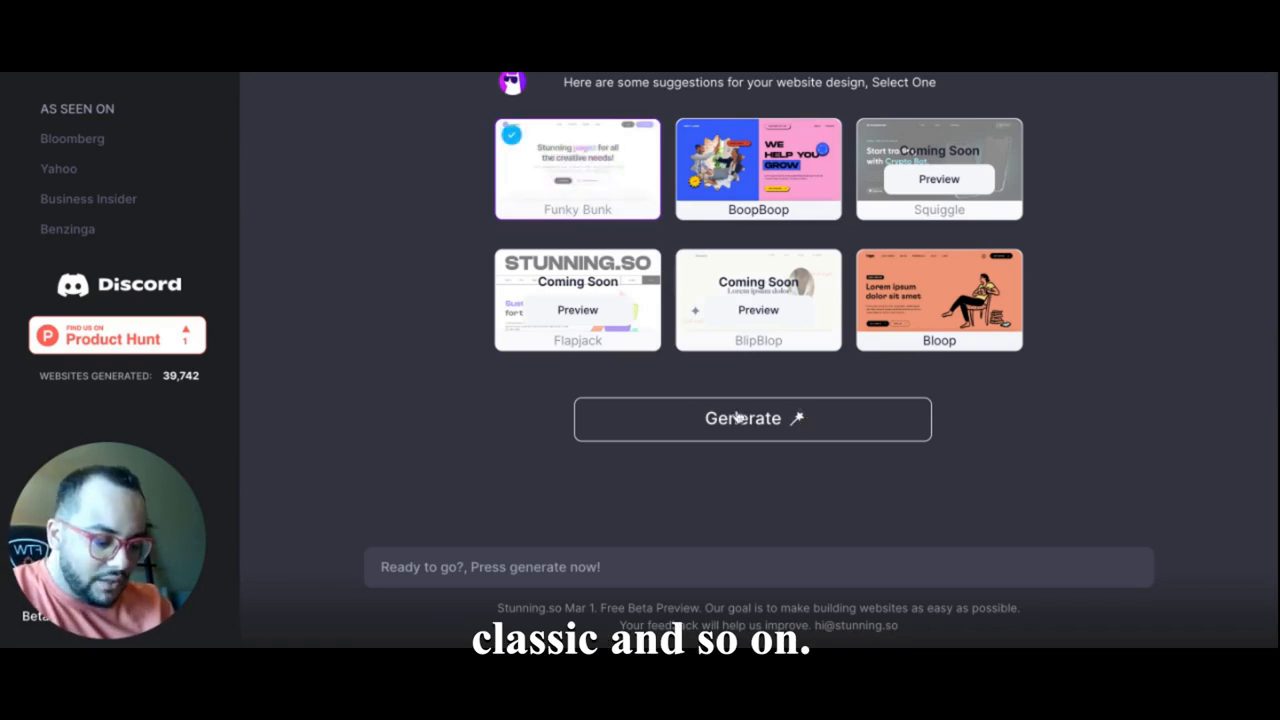
pyautogui.click(752, 418)
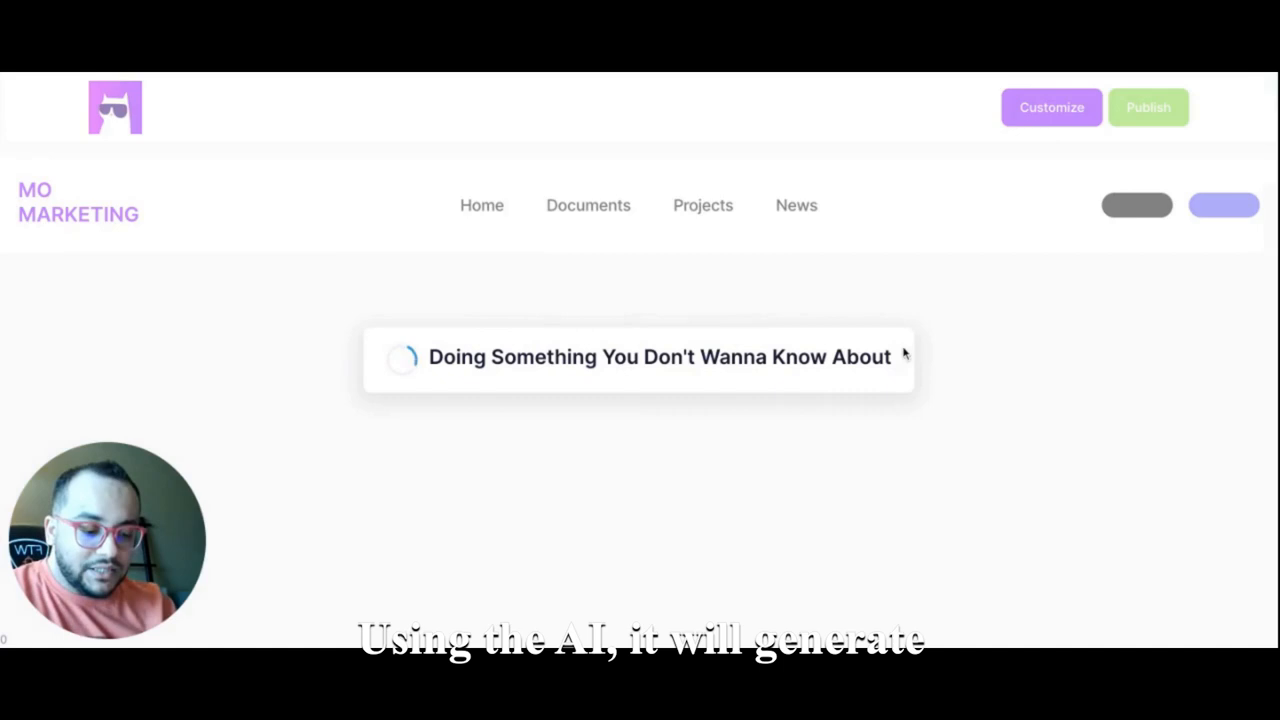
pyautogui.moveTo(1005, 319)
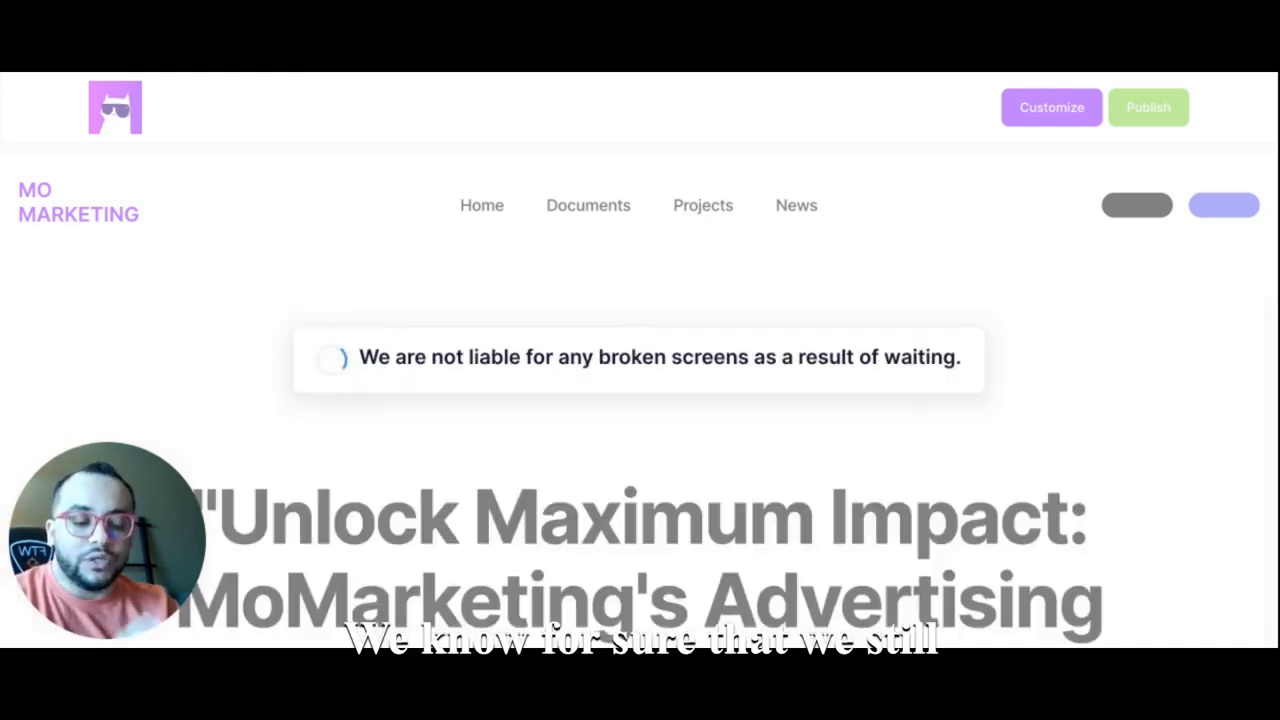
# Scroll the preview as partners and gallery sections build, until 'Your Website is Ready!' appears
pyautogui.scroll(-3)
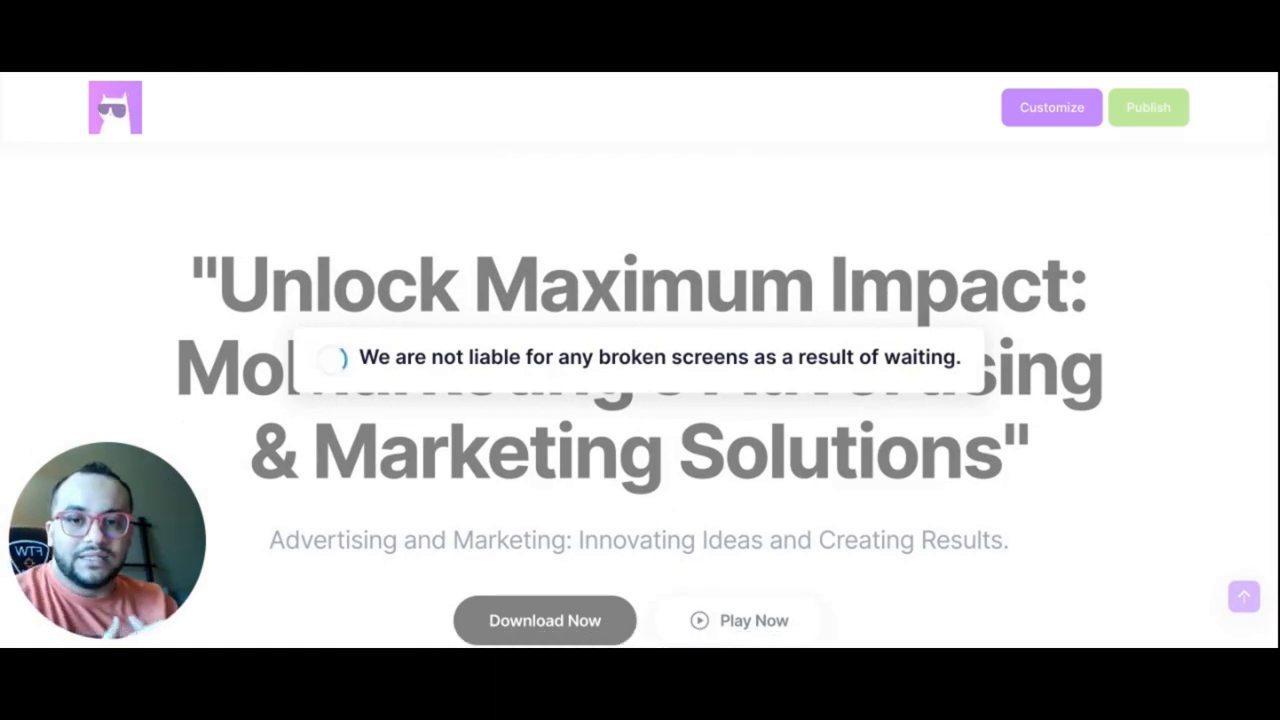
pyautogui.scroll(-3)
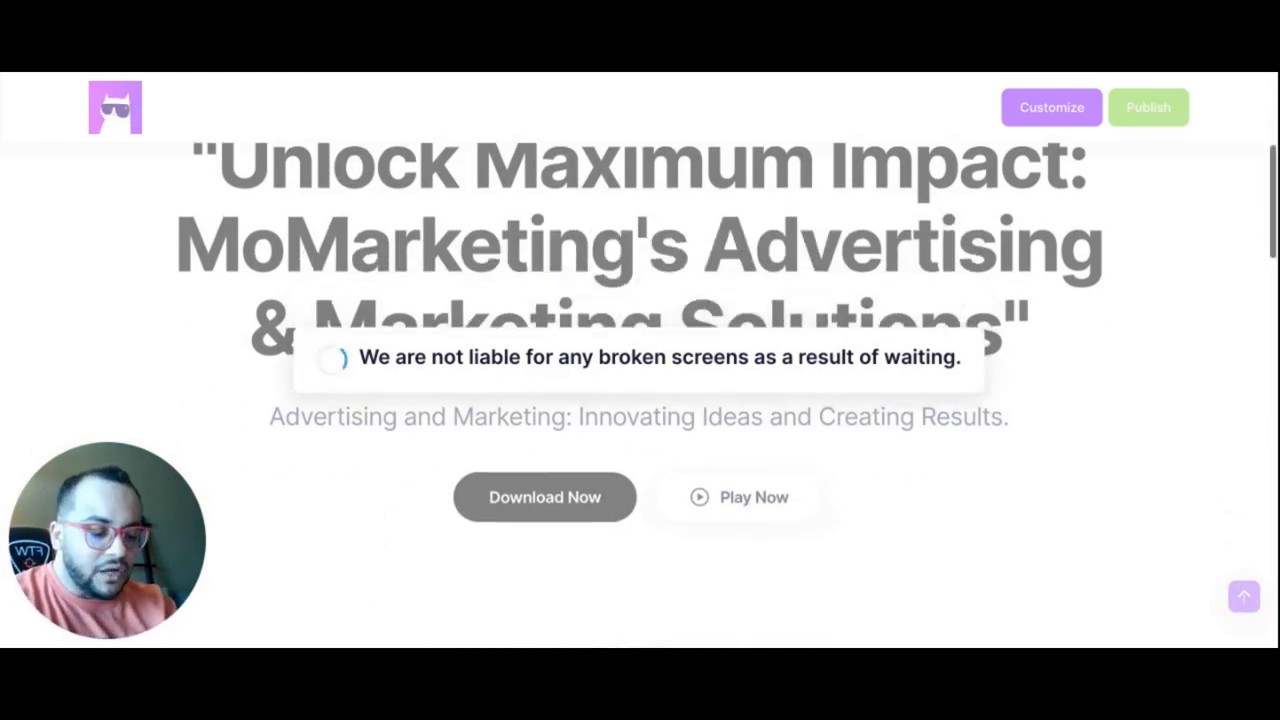
pyautogui.scroll(-3)
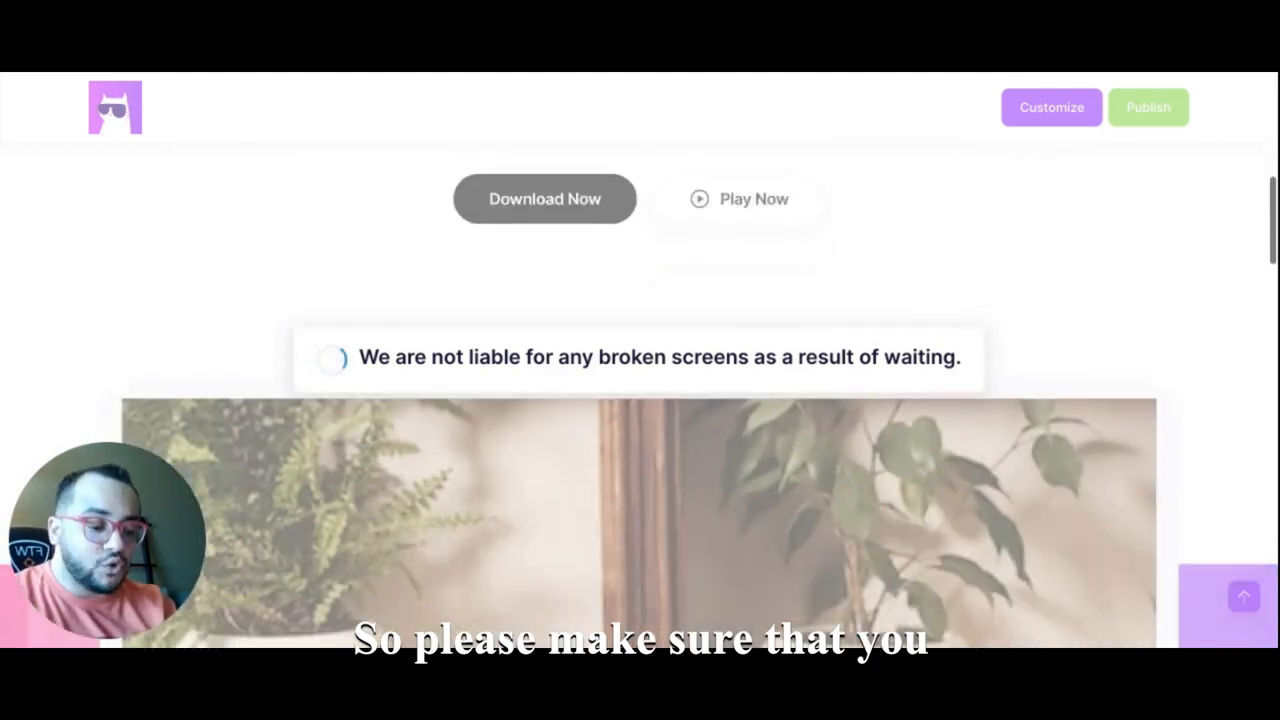
pyautogui.scroll(-3)
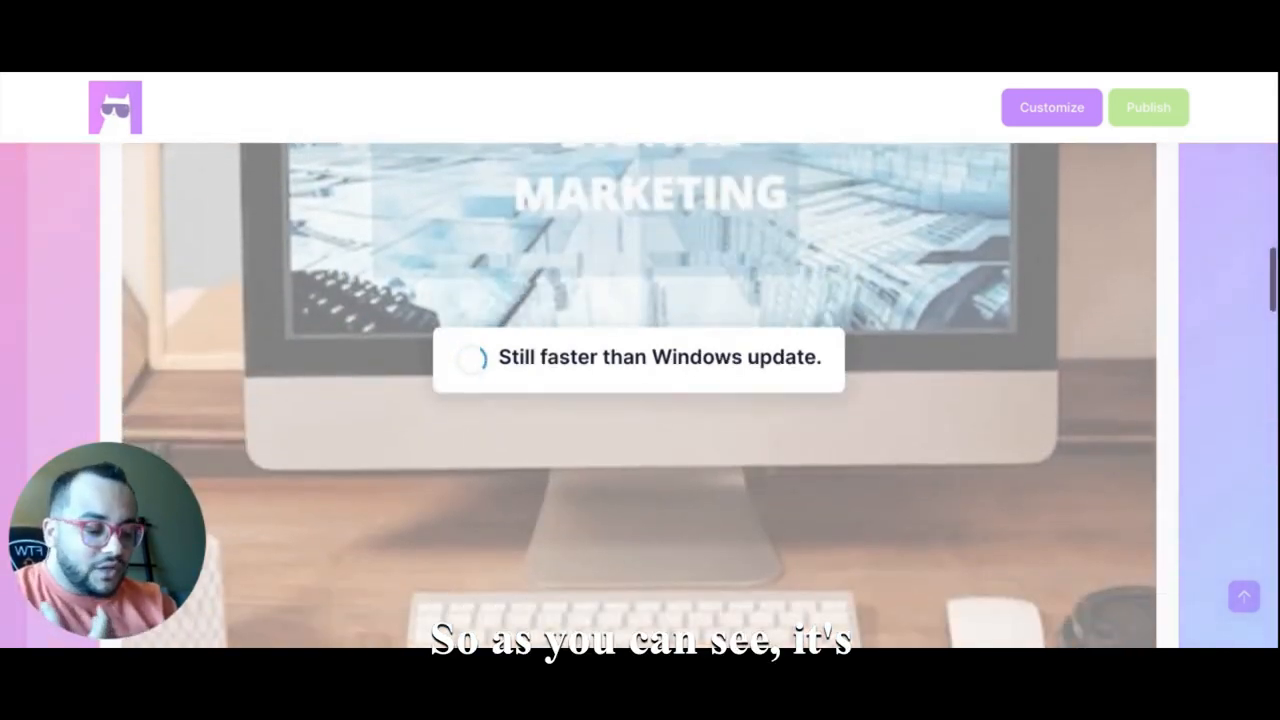
pyautogui.scroll(-3)
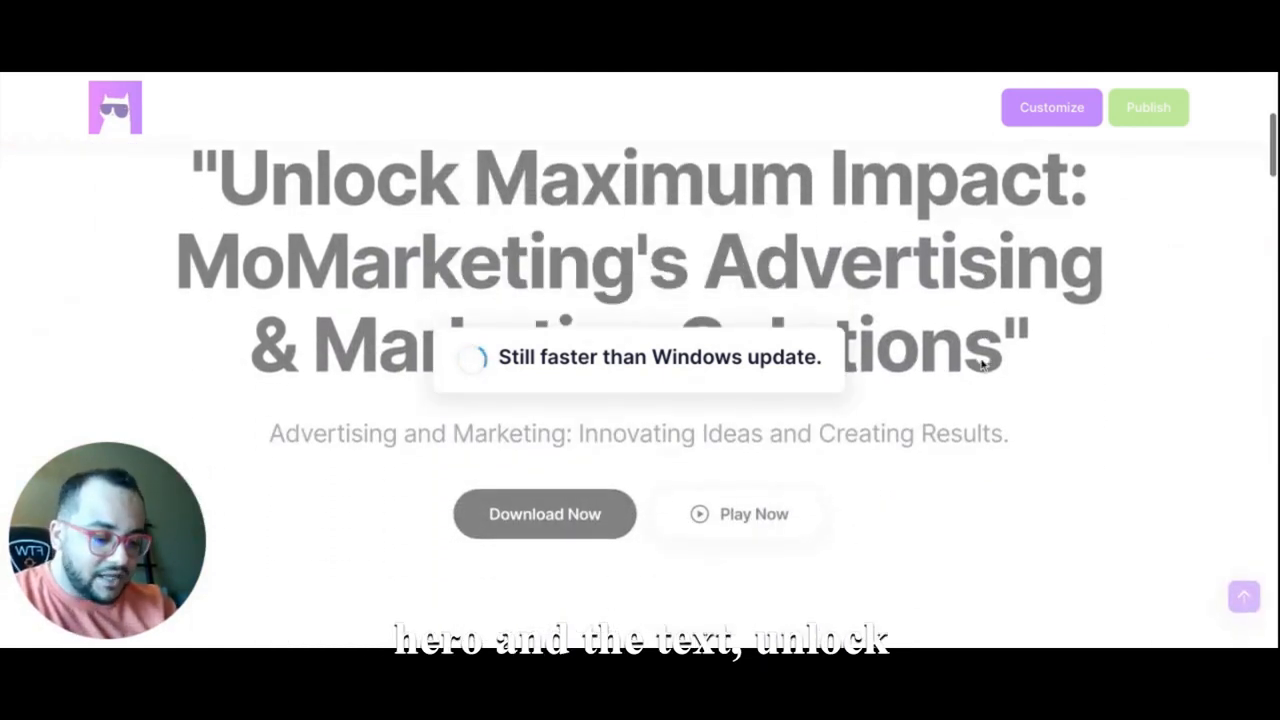
pyautogui.scroll(-3)
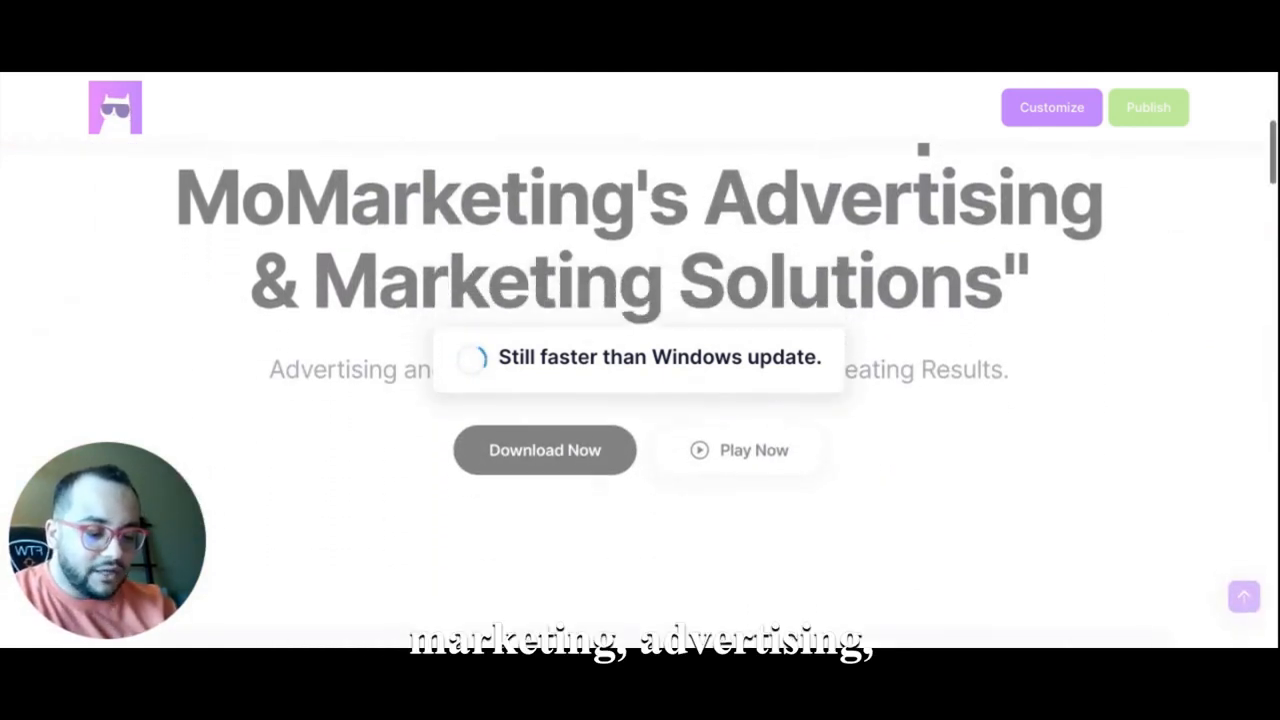
pyautogui.scroll(-3)
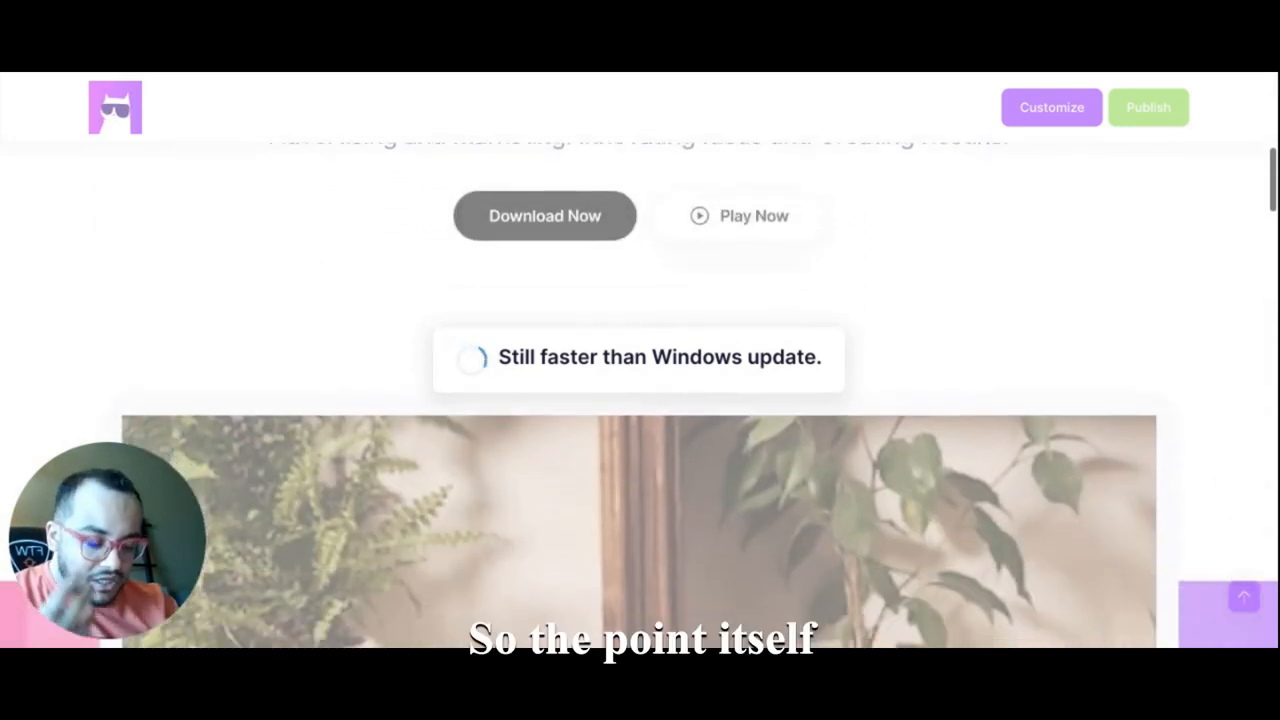
pyautogui.scroll(-3)
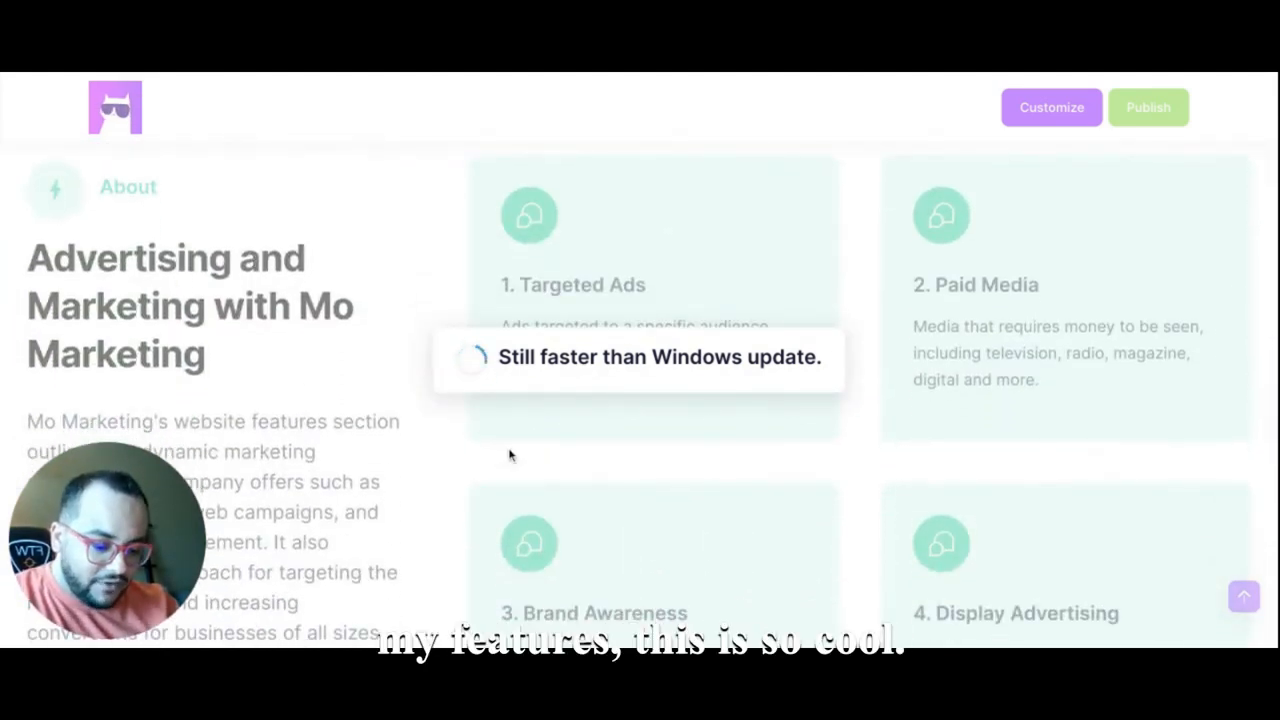
pyautogui.scroll(-3)
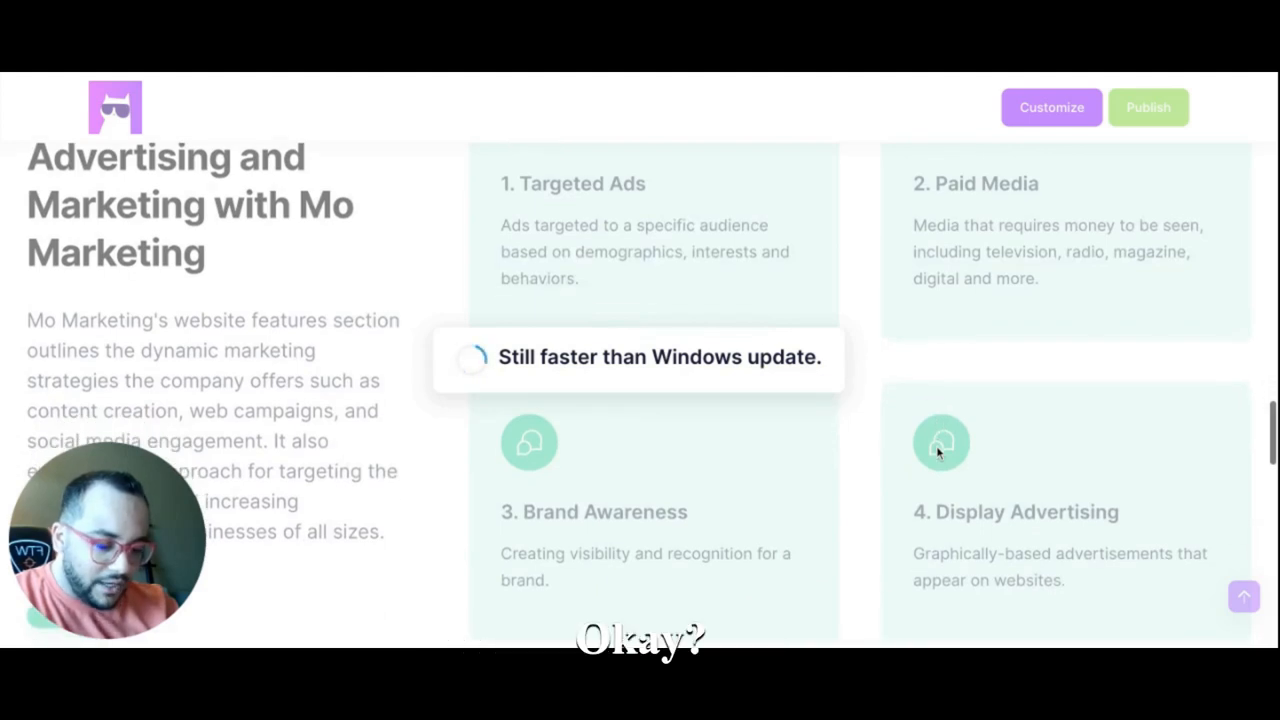
pyautogui.scroll(-3)
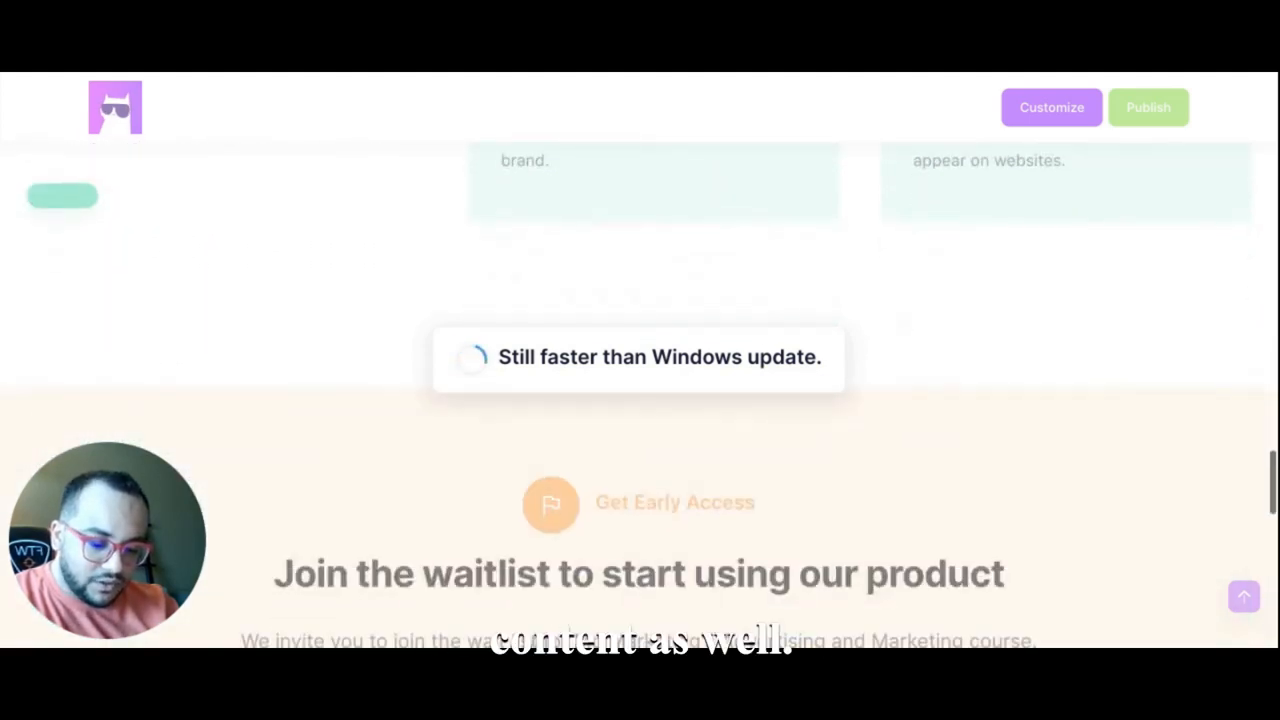
pyautogui.scroll(-3)
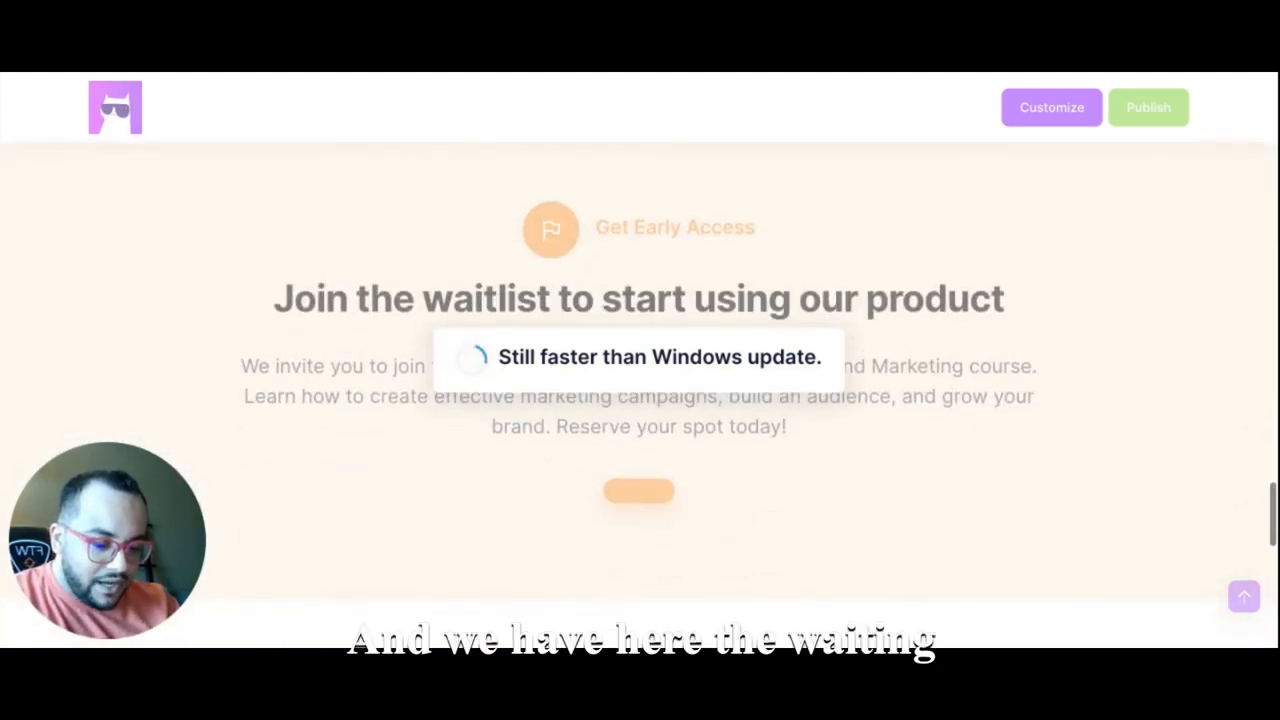
pyautogui.scroll(-3)
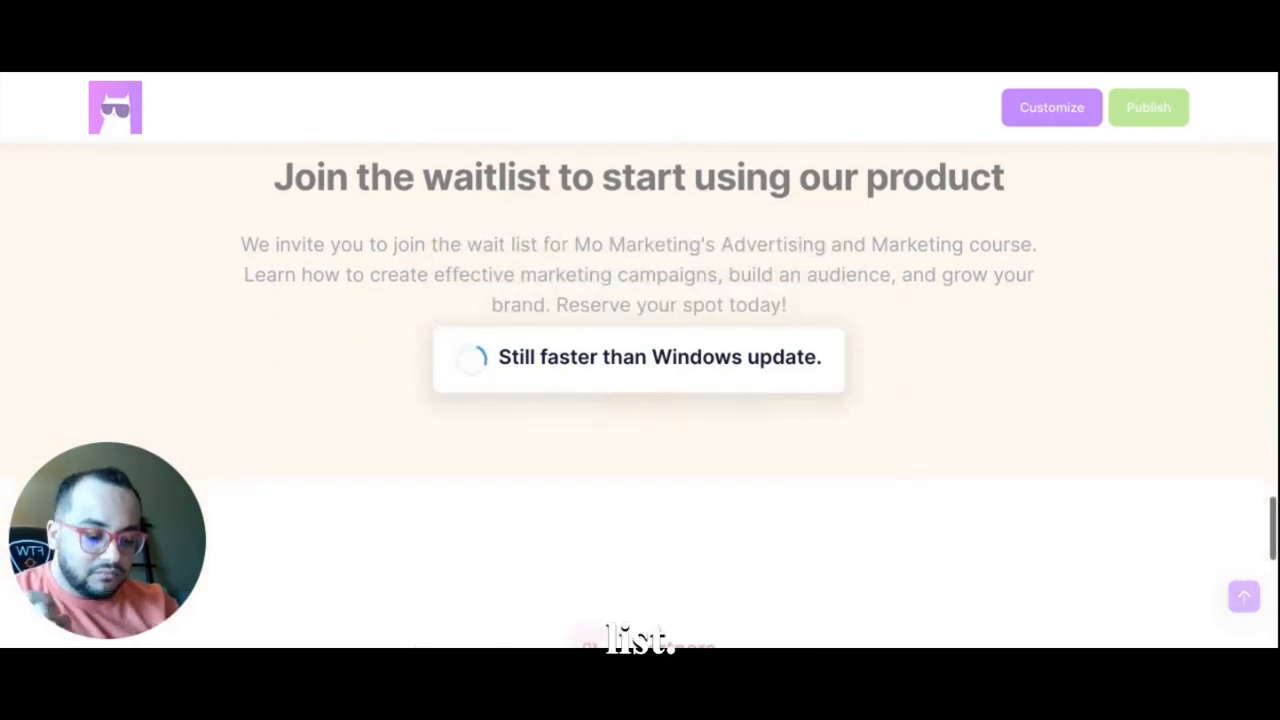
pyautogui.scroll(-3)
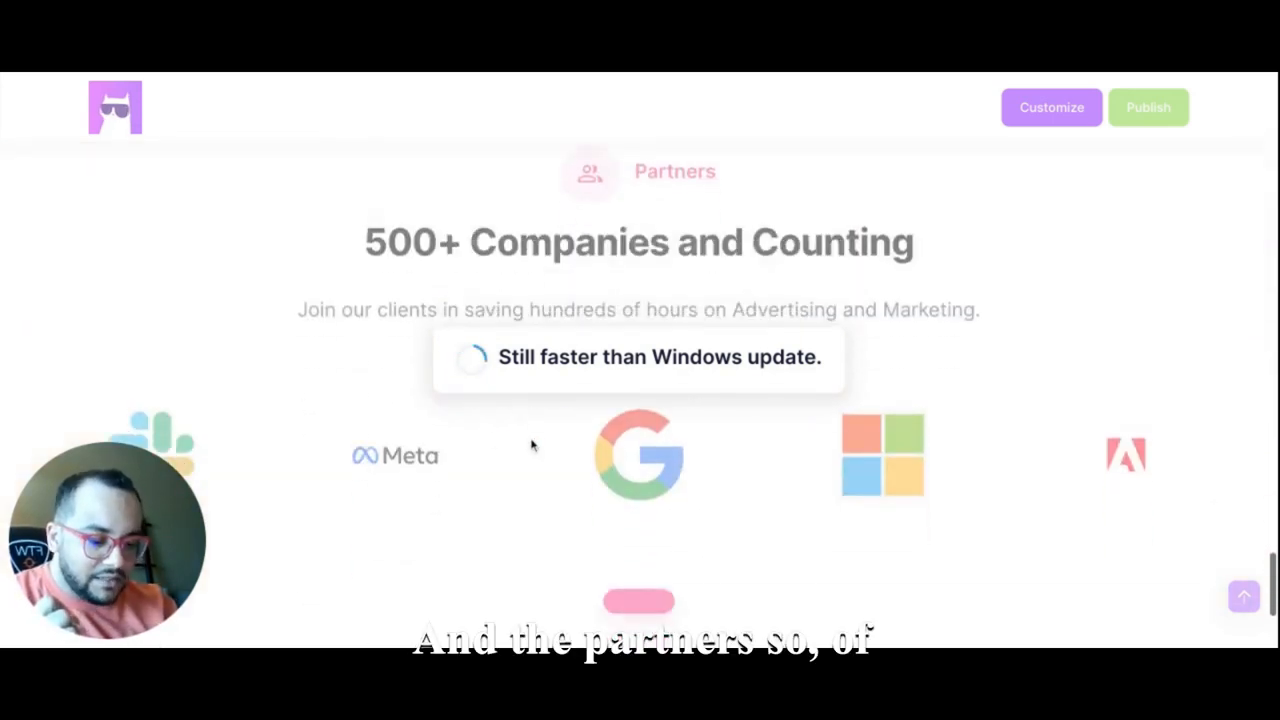
pyautogui.moveTo(864, 482)
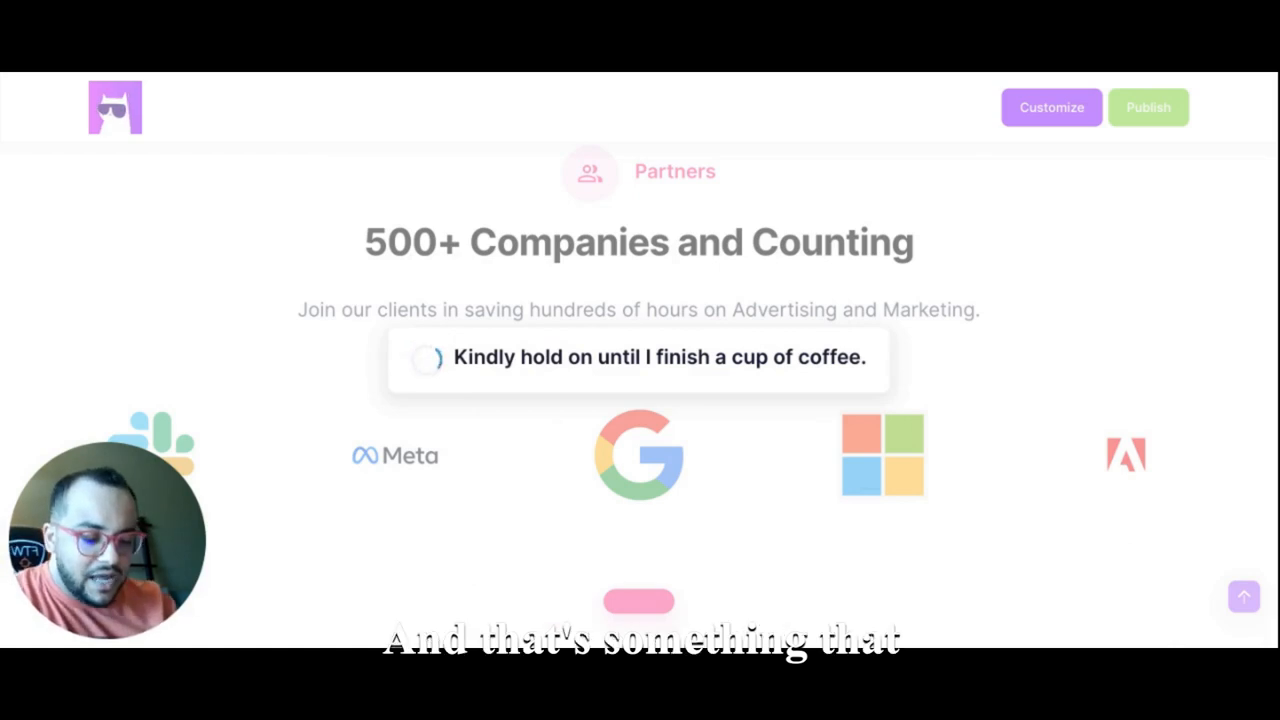
pyautogui.scroll(-3)
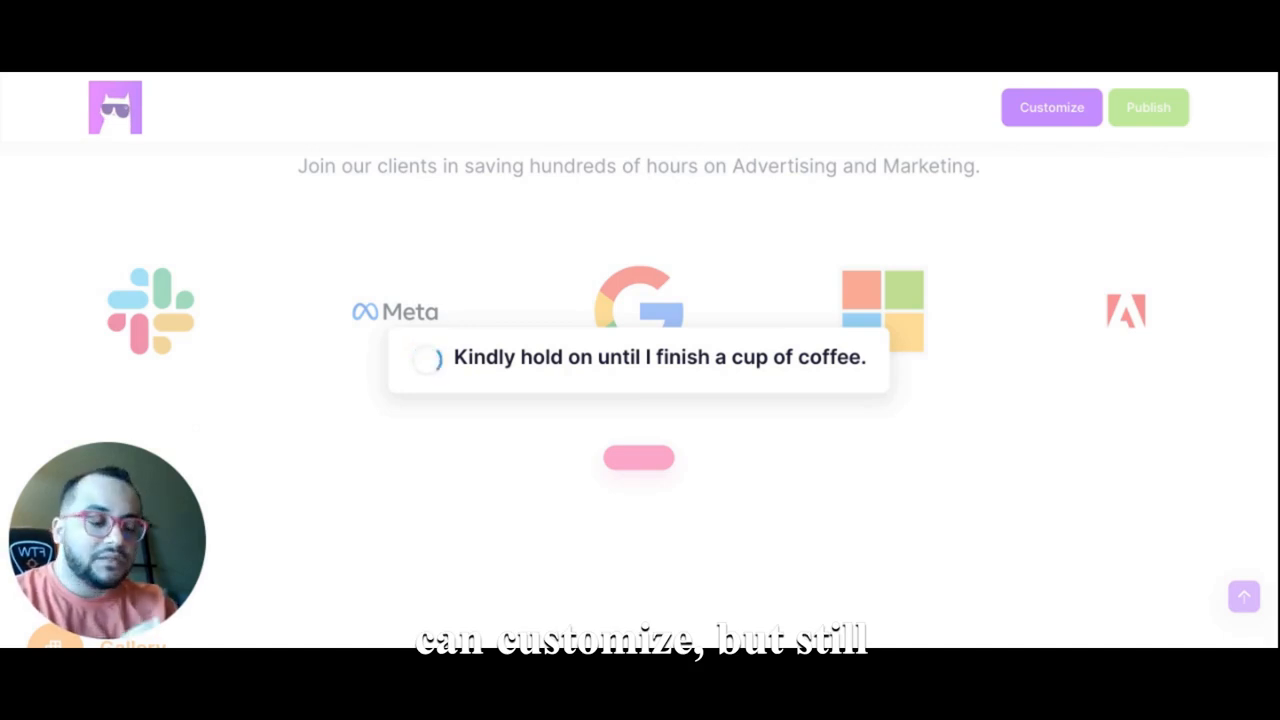
pyautogui.scroll(-3)
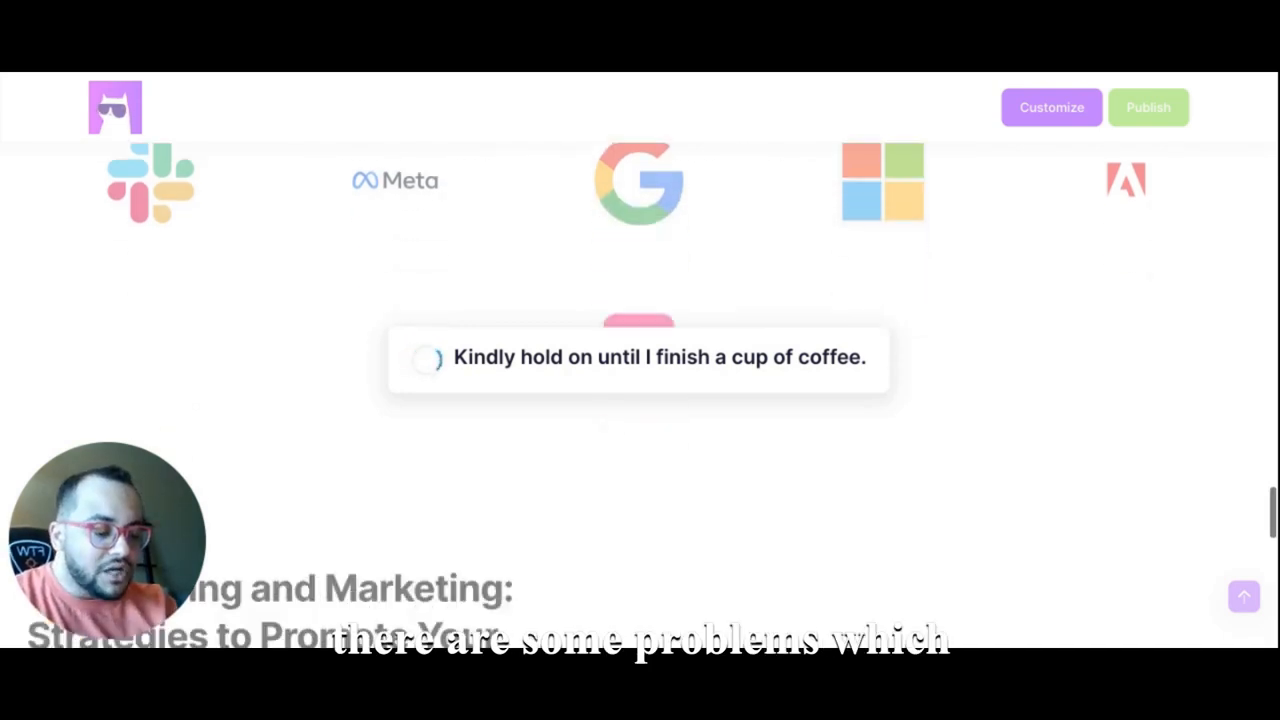
pyautogui.scroll(-3)
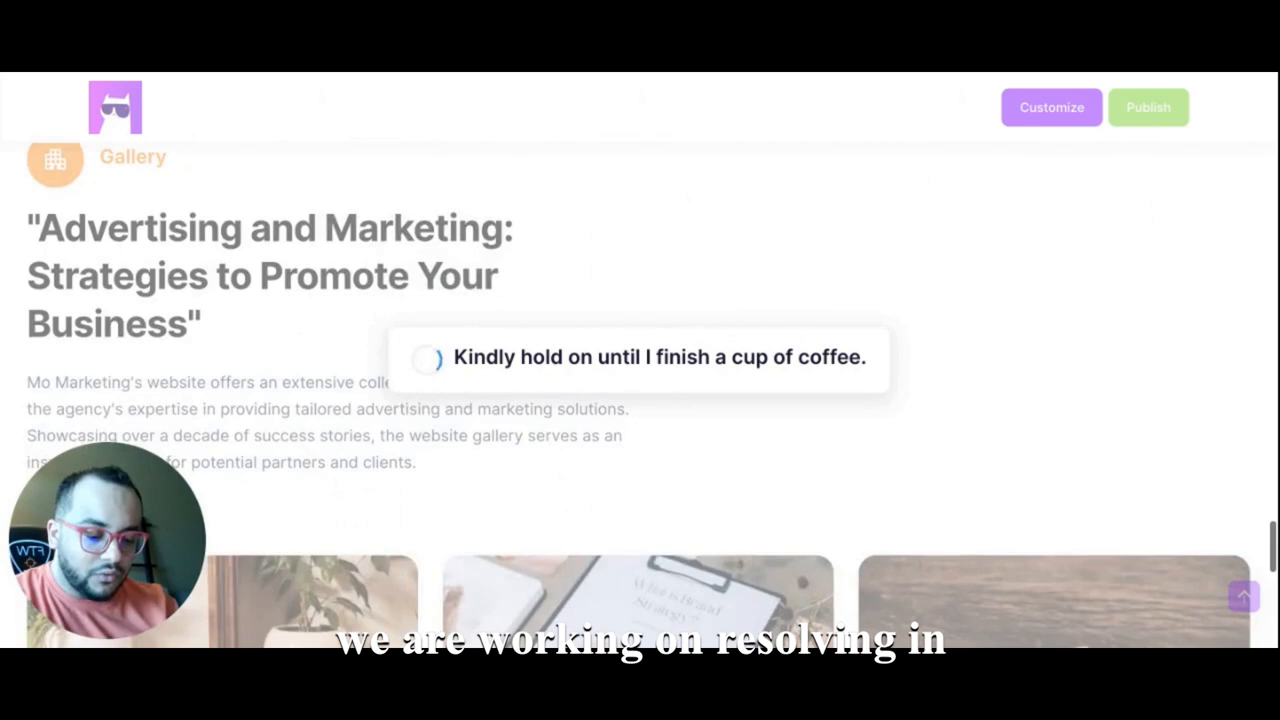
pyautogui.scroll(-3)
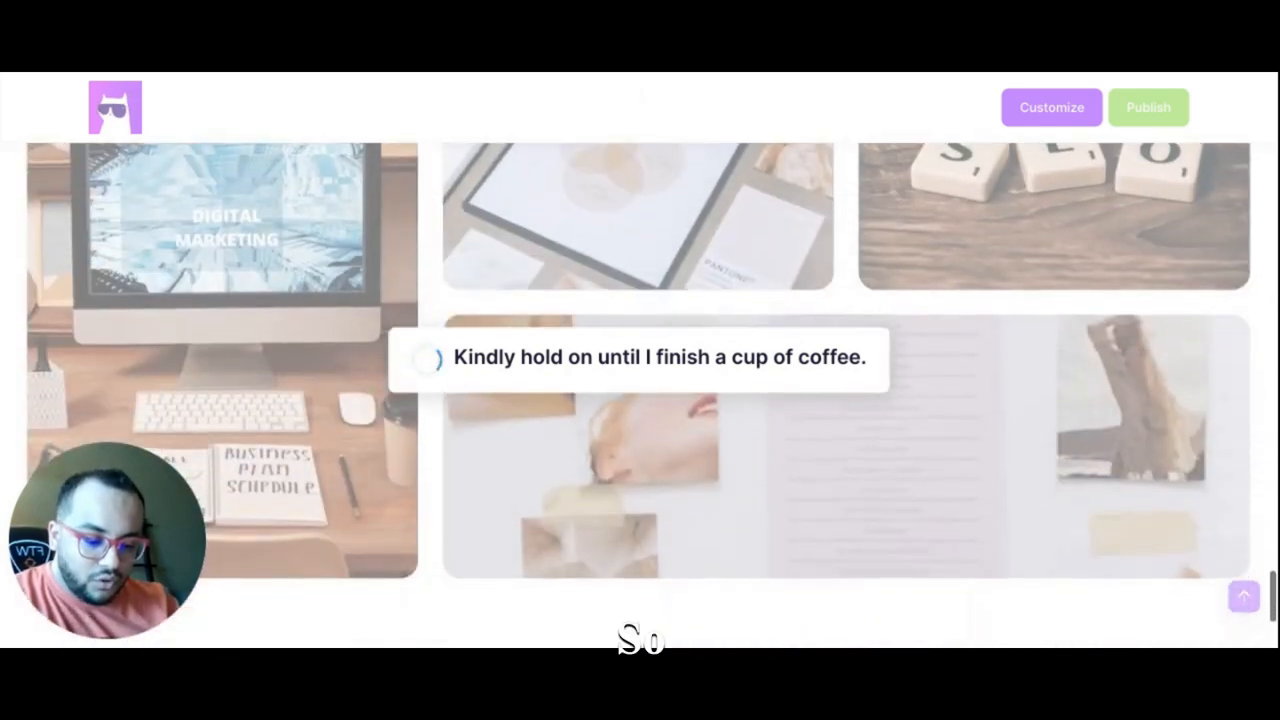
pyautogui.scroll(-3)
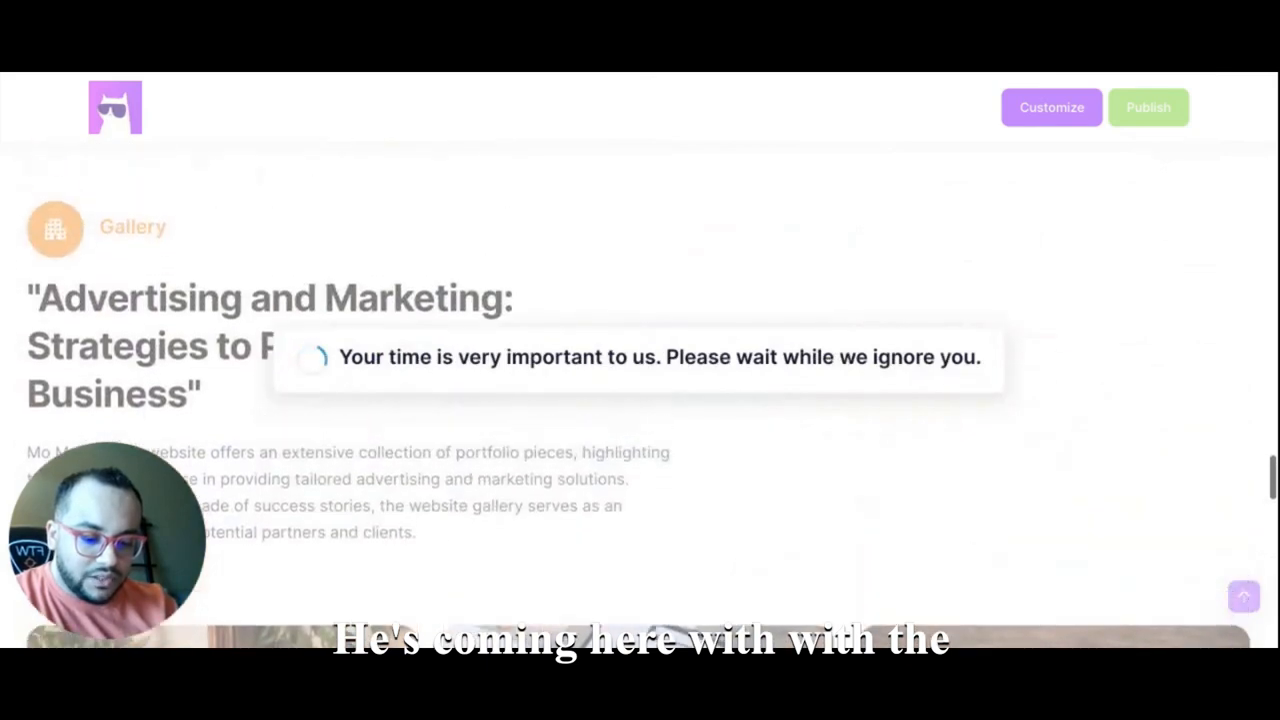
pyautogui.scroll(-3)
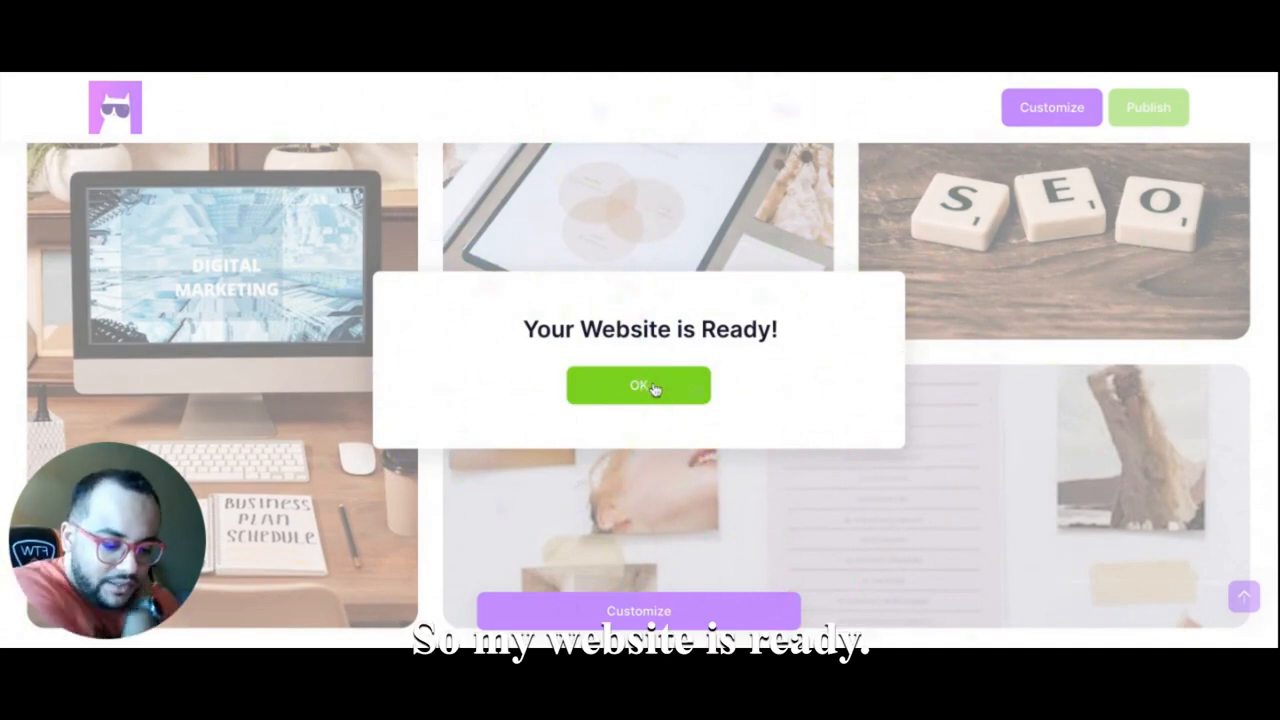
# Dismiss the website-ready notice and start scrolling down through the site preview
pyautogui.click(638, 385)
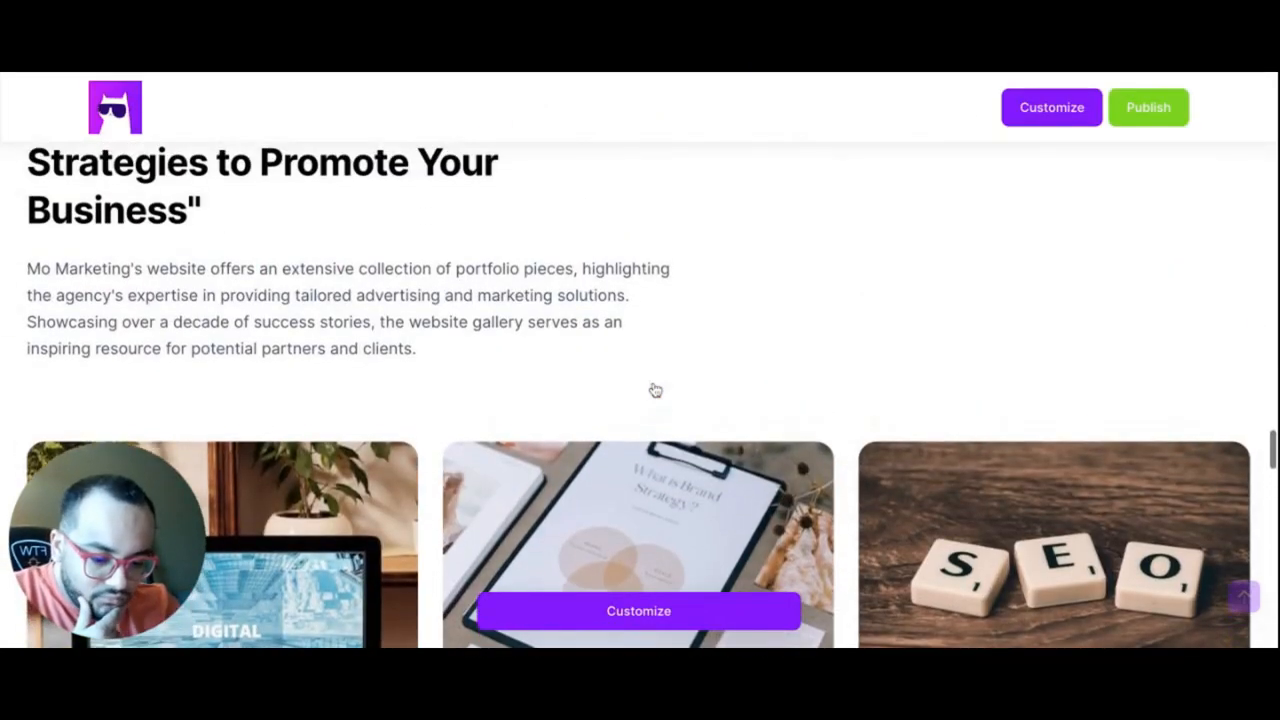
pyautogui.scroll(3)
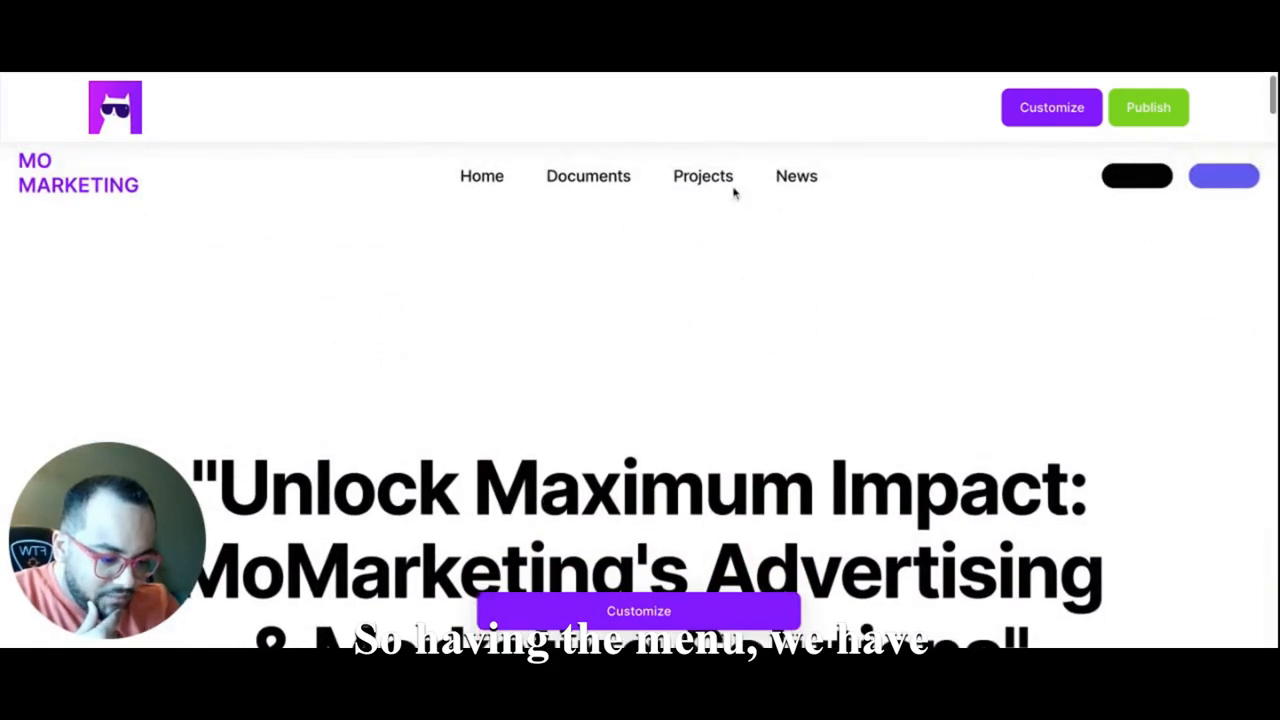
pyautogui.scroll(-3)
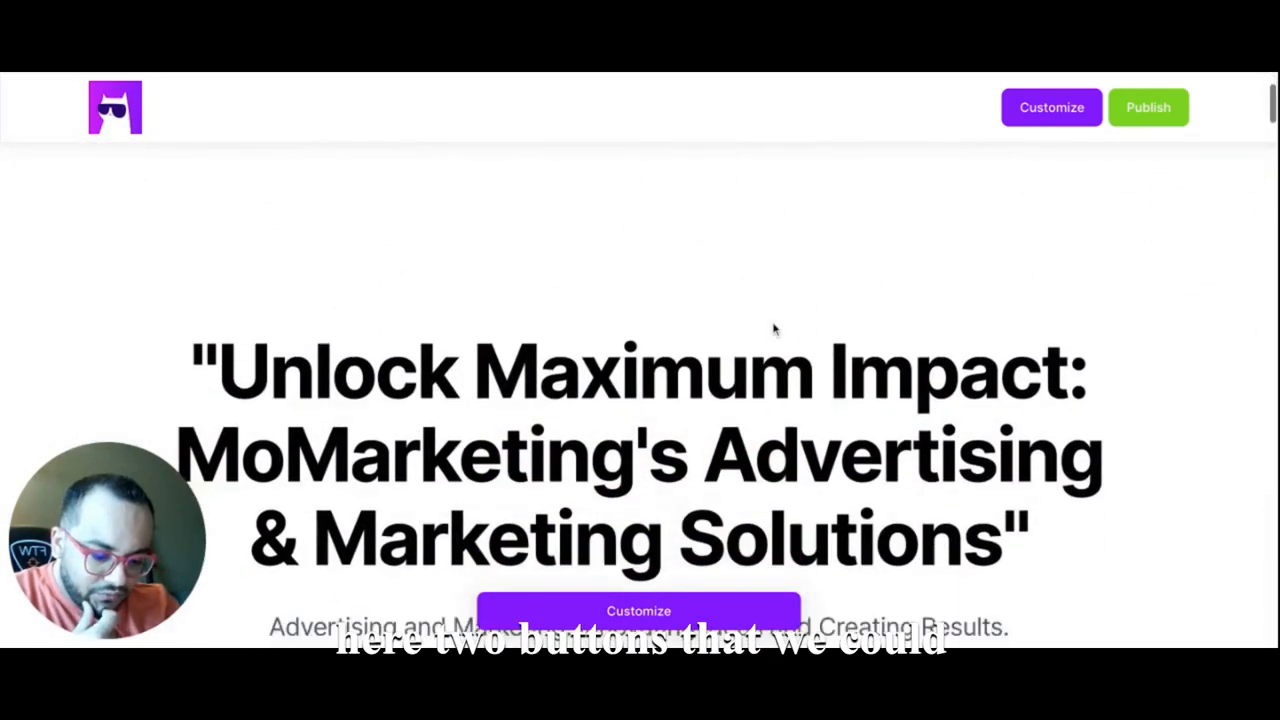
pyautogui.scroll(-3)
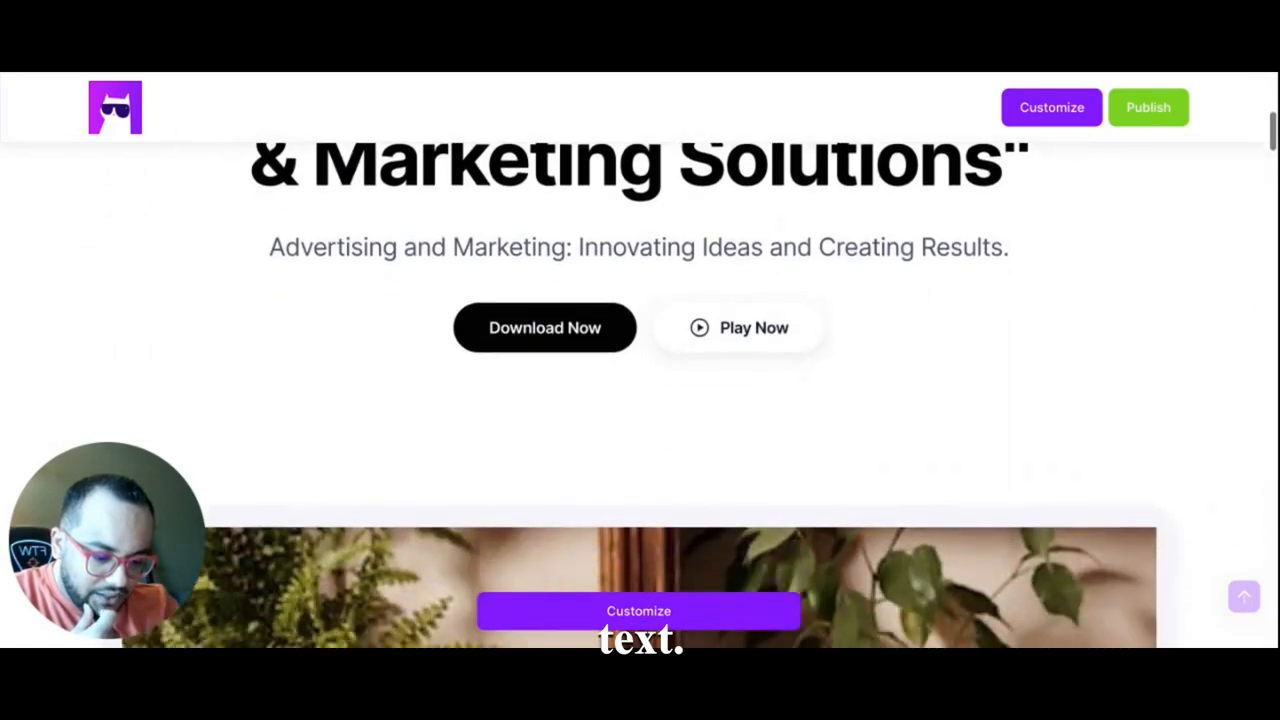
pyautogui.scroll(-3)
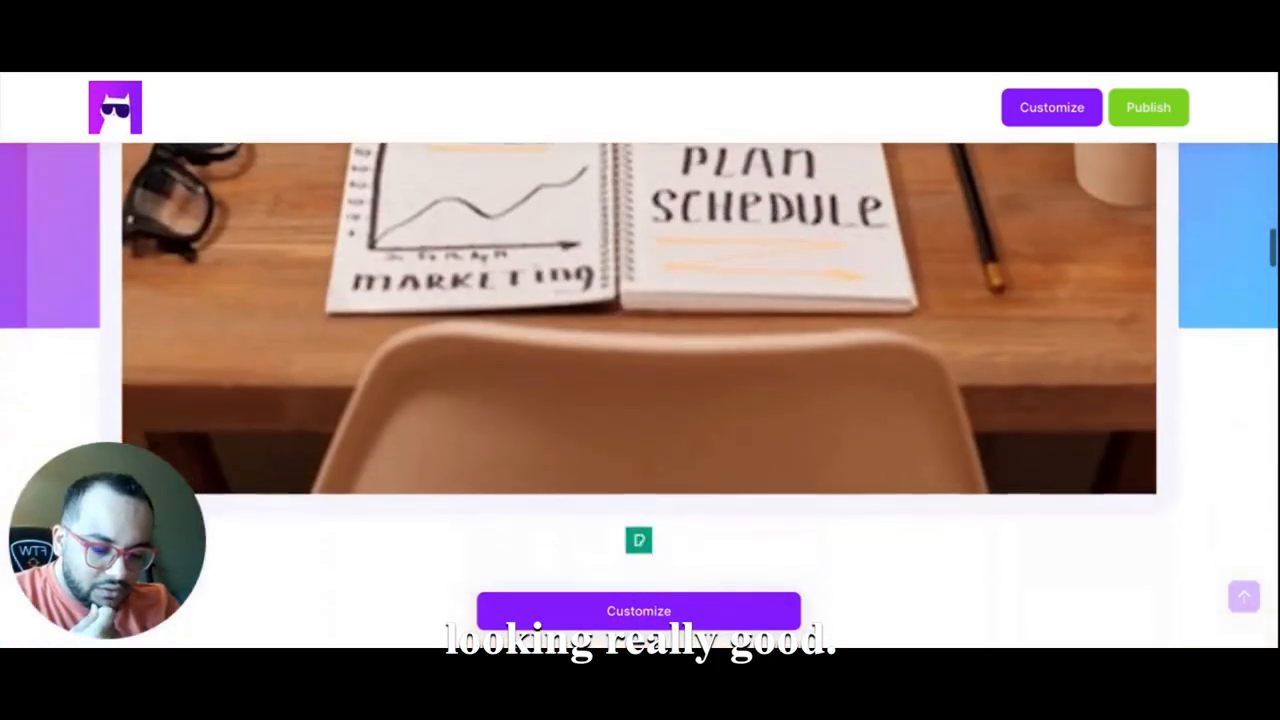
pyautogui.scroll(-3)
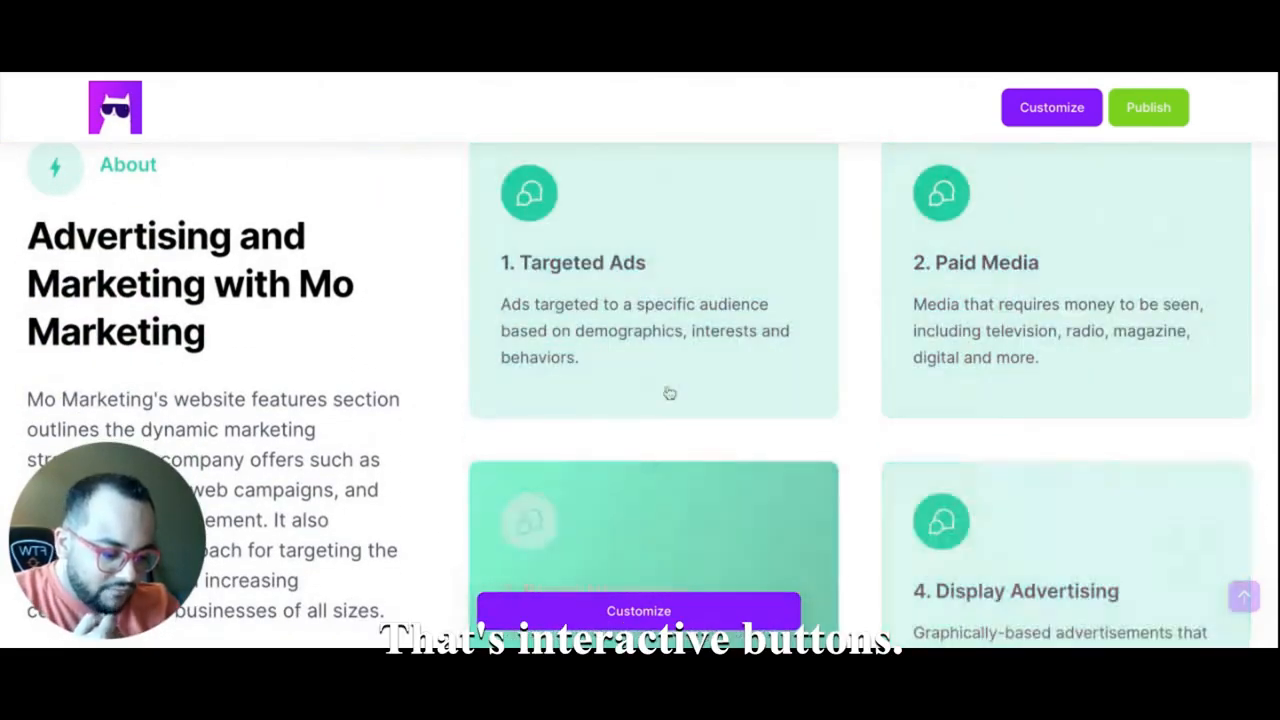
# Review the remaining sections through team and FAQ, then open the Customize editor
pyautogui.scroll(-3)
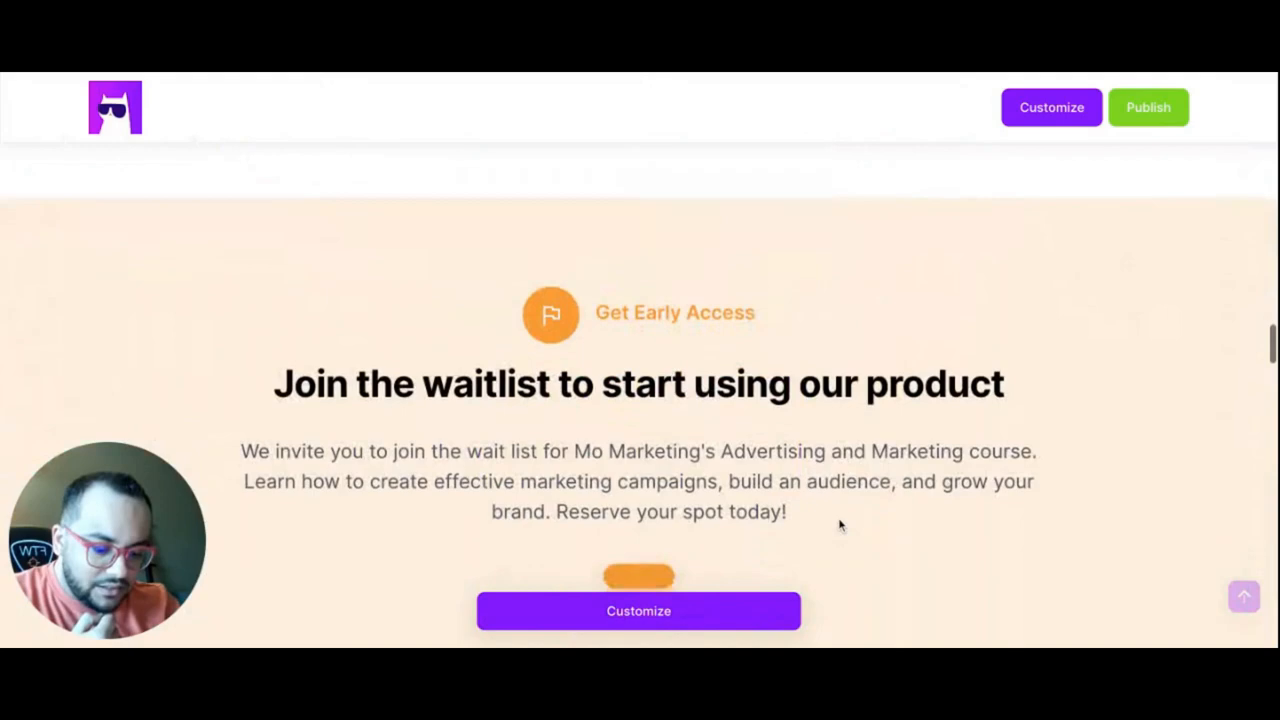
pyautogui.scroll(-3)
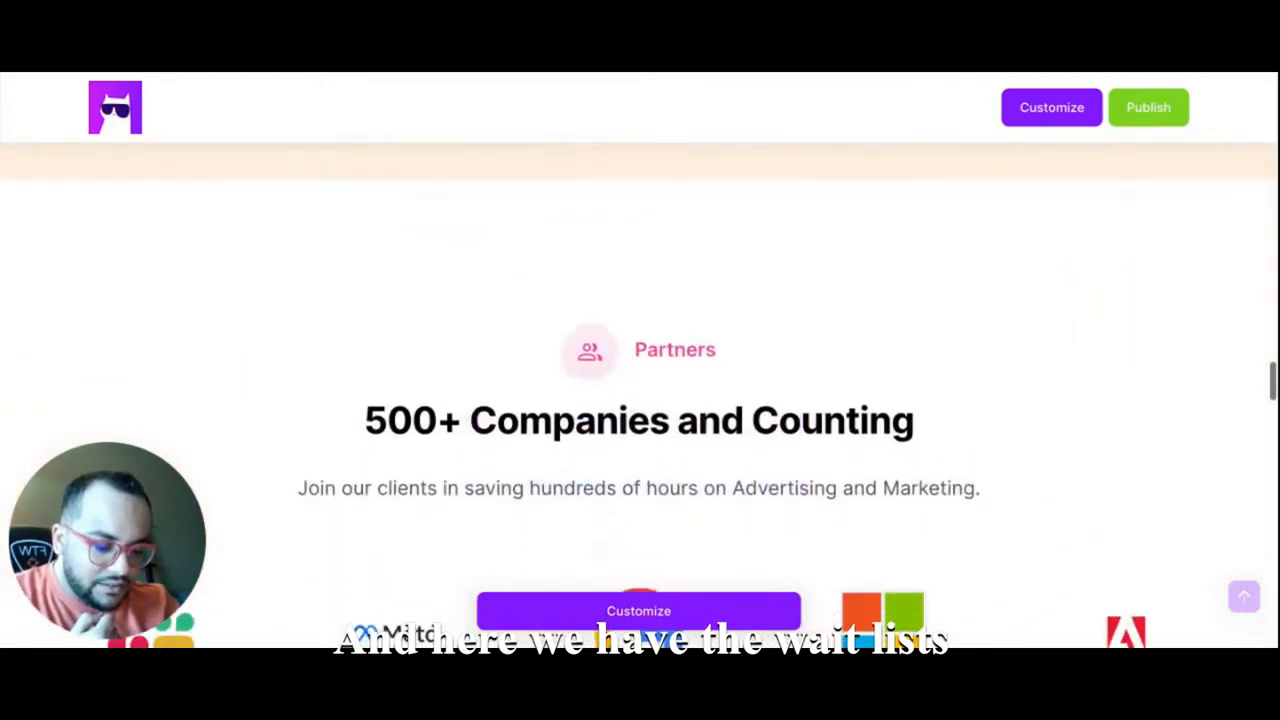
pyautogui.scroll(-3)
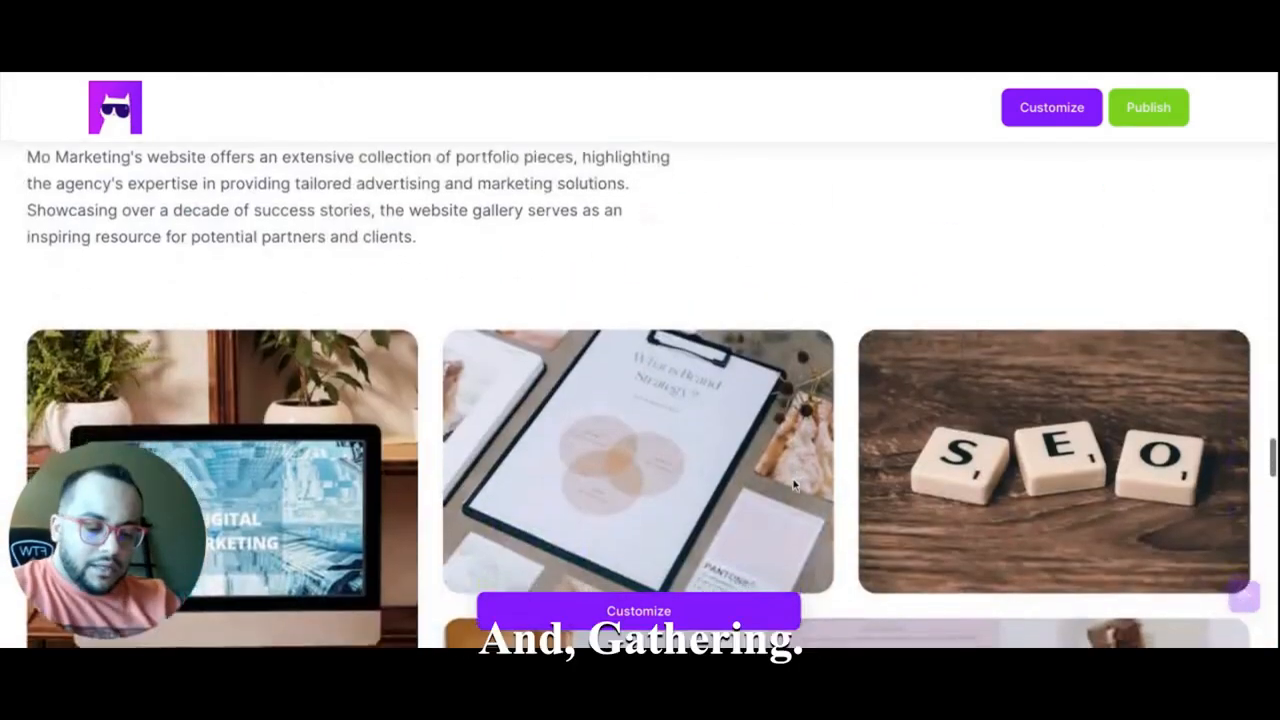
pyautogui.scroll(-3)
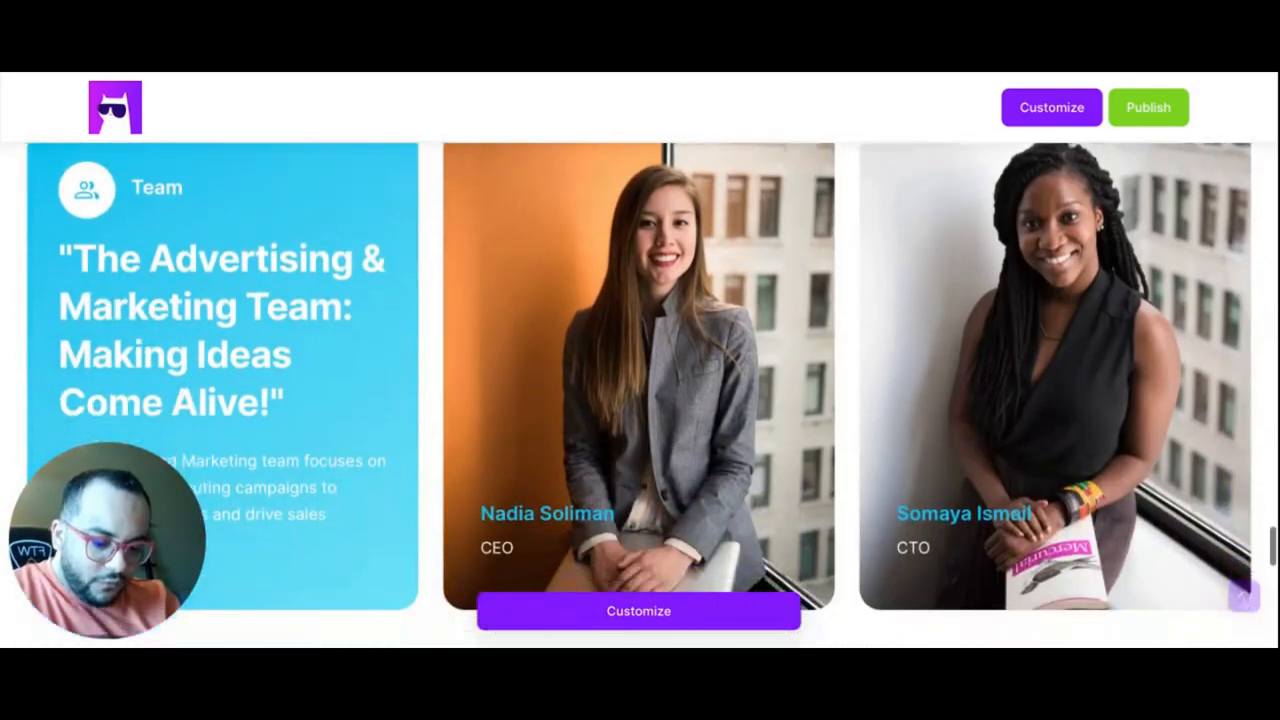
pyautogui.scroll(-3)
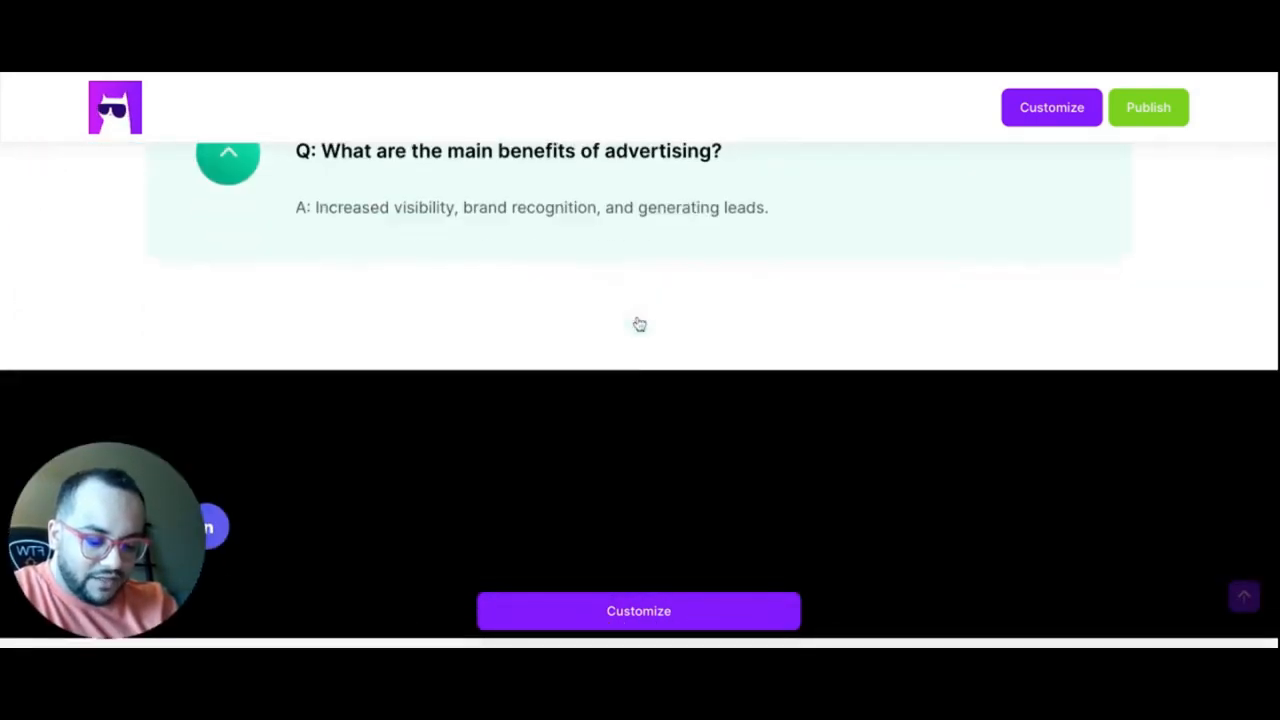
pyautogui.scroll(3)
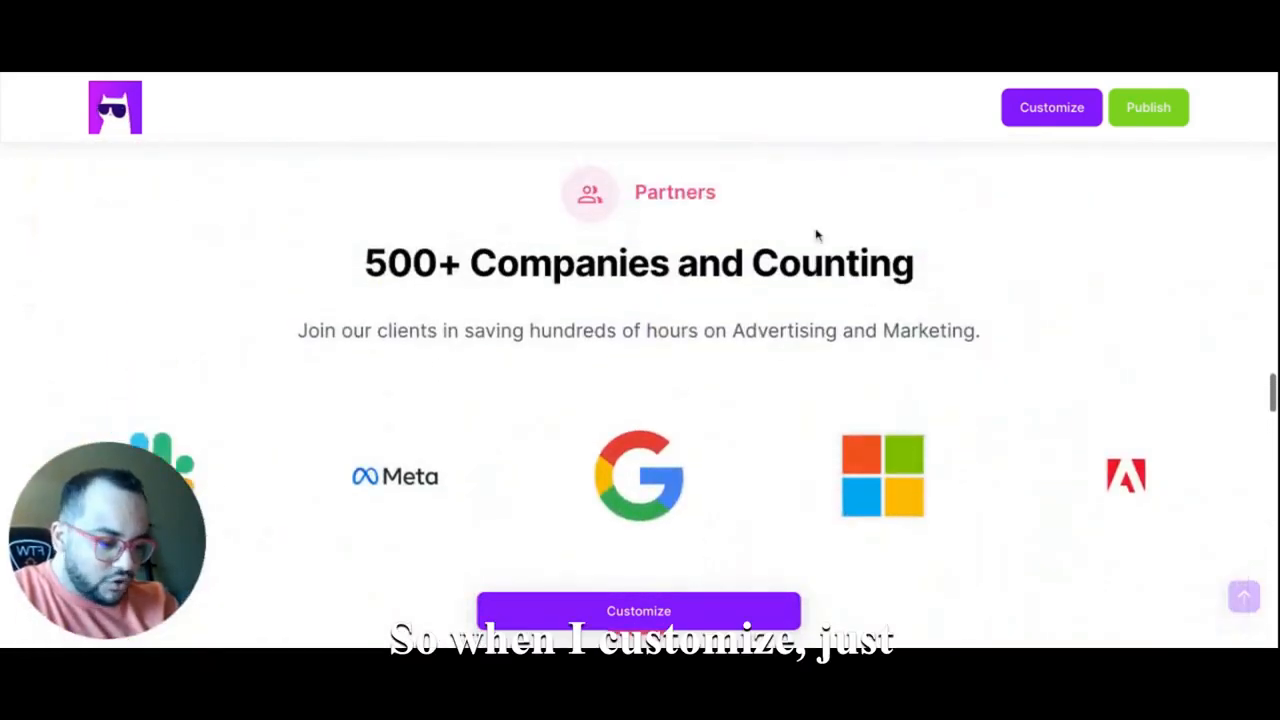
pyautogui.click(1051, 107)
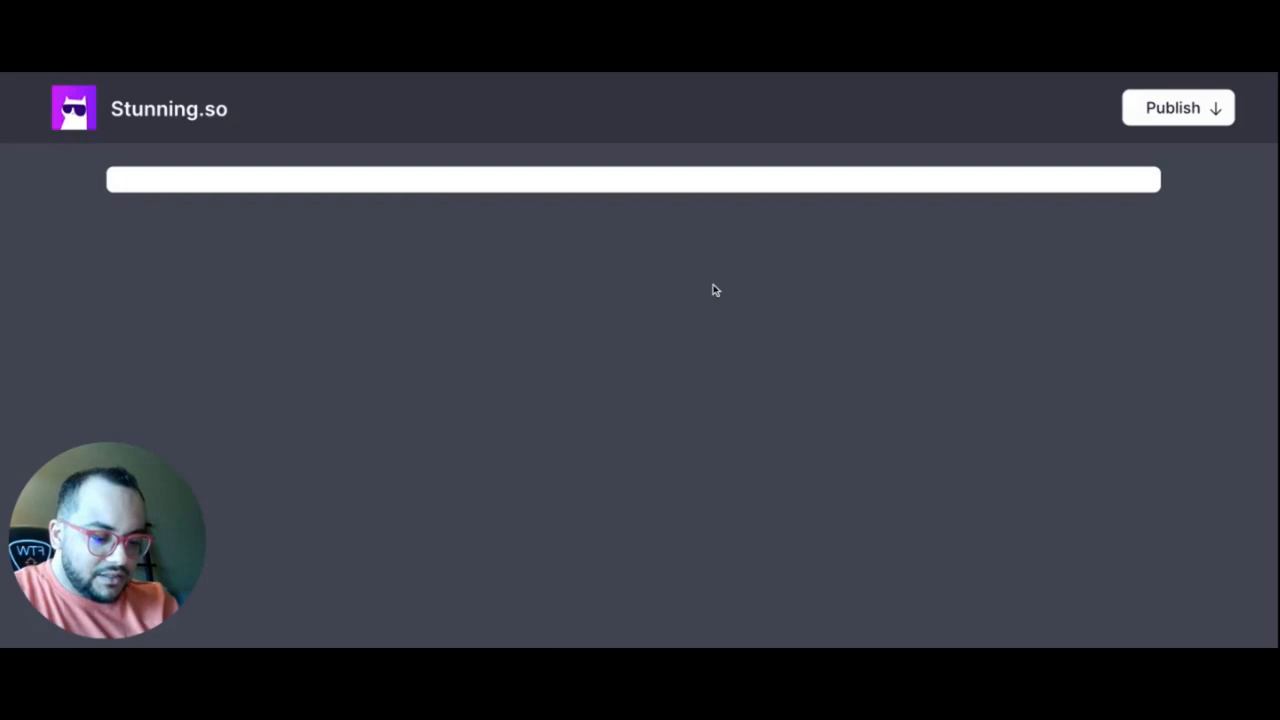
pyautogui.moveTo(697, 508)
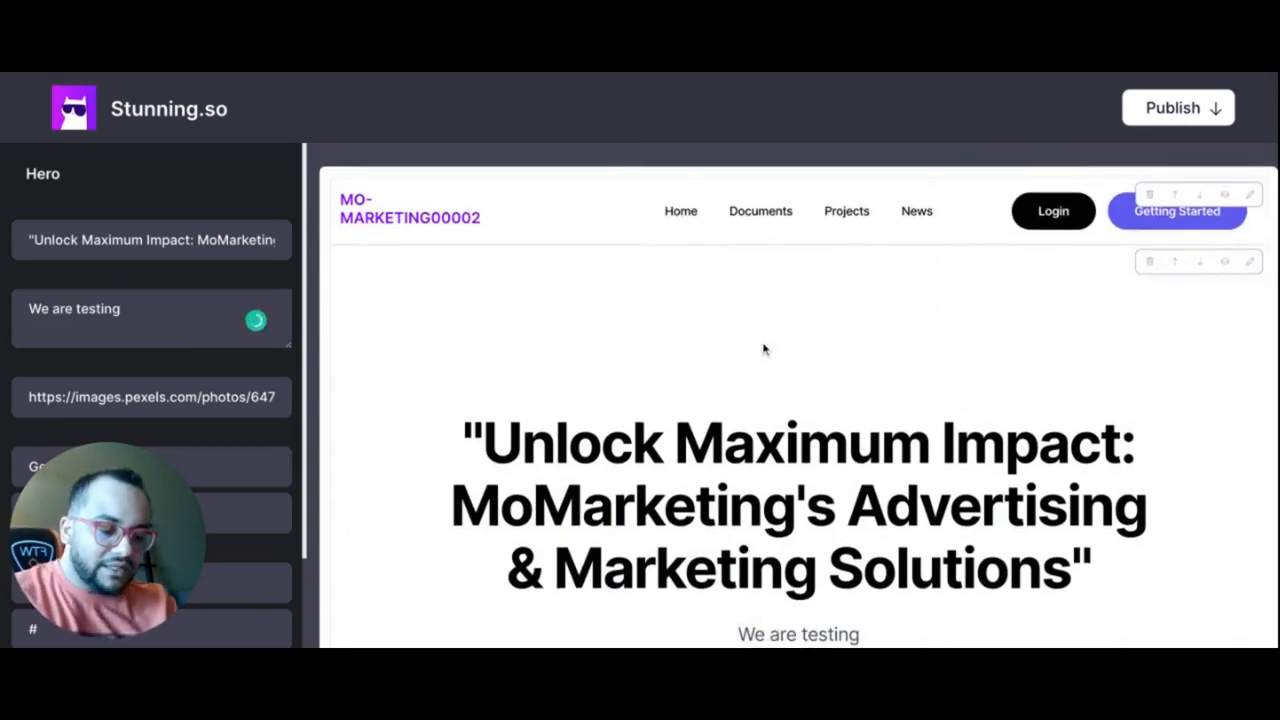
# Load the About section's heading, description and four feature items into the left panel
pyautogui.scroll(-3)
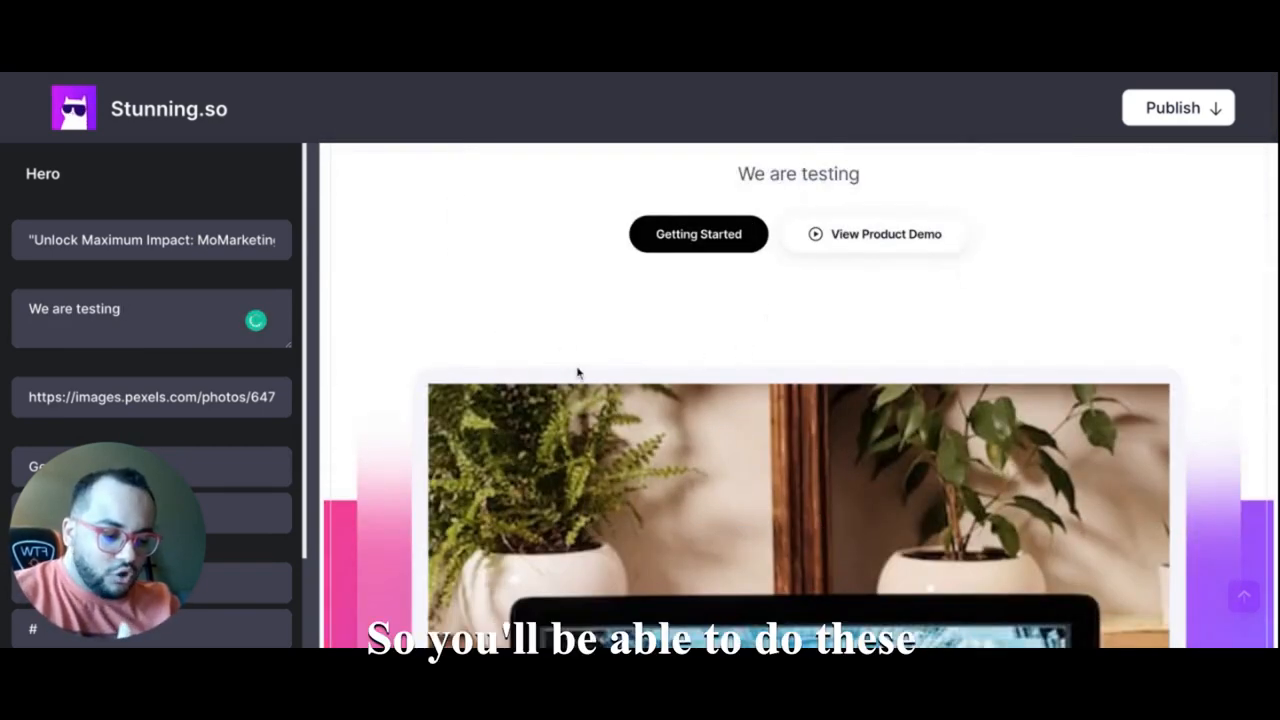
pyautogui.scroll(-3)
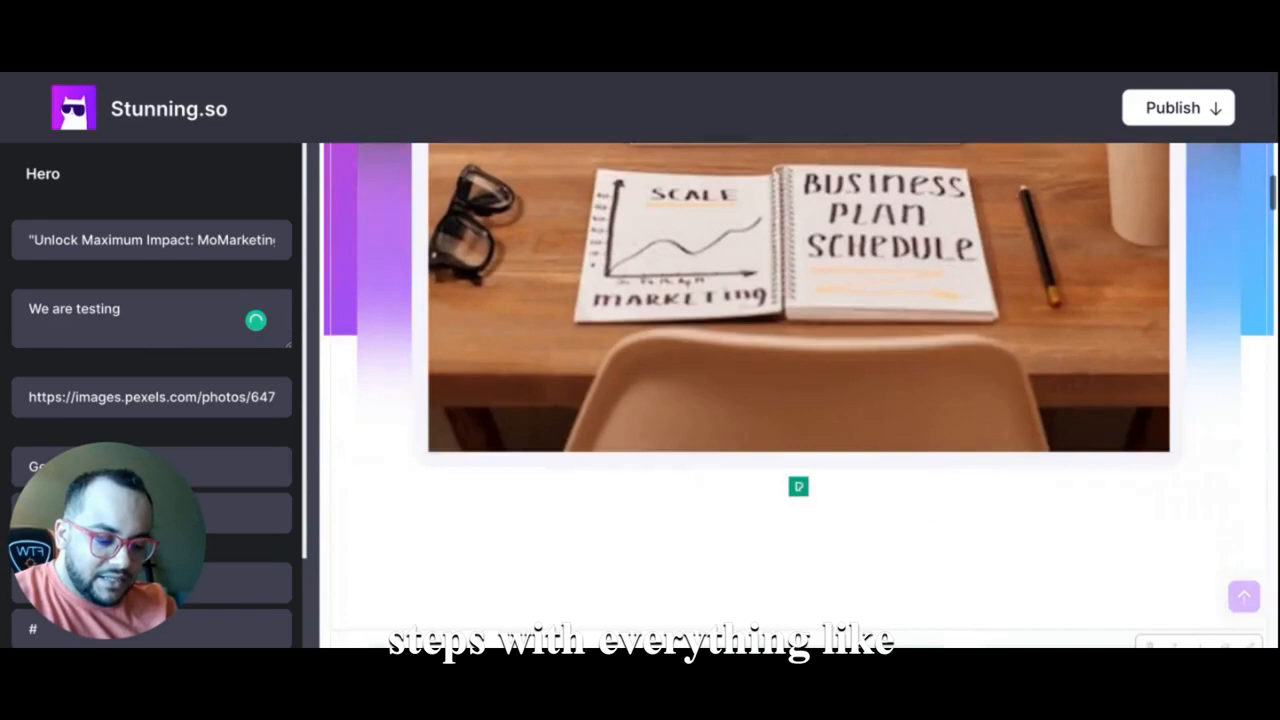
pyautogui.scroll(-3)
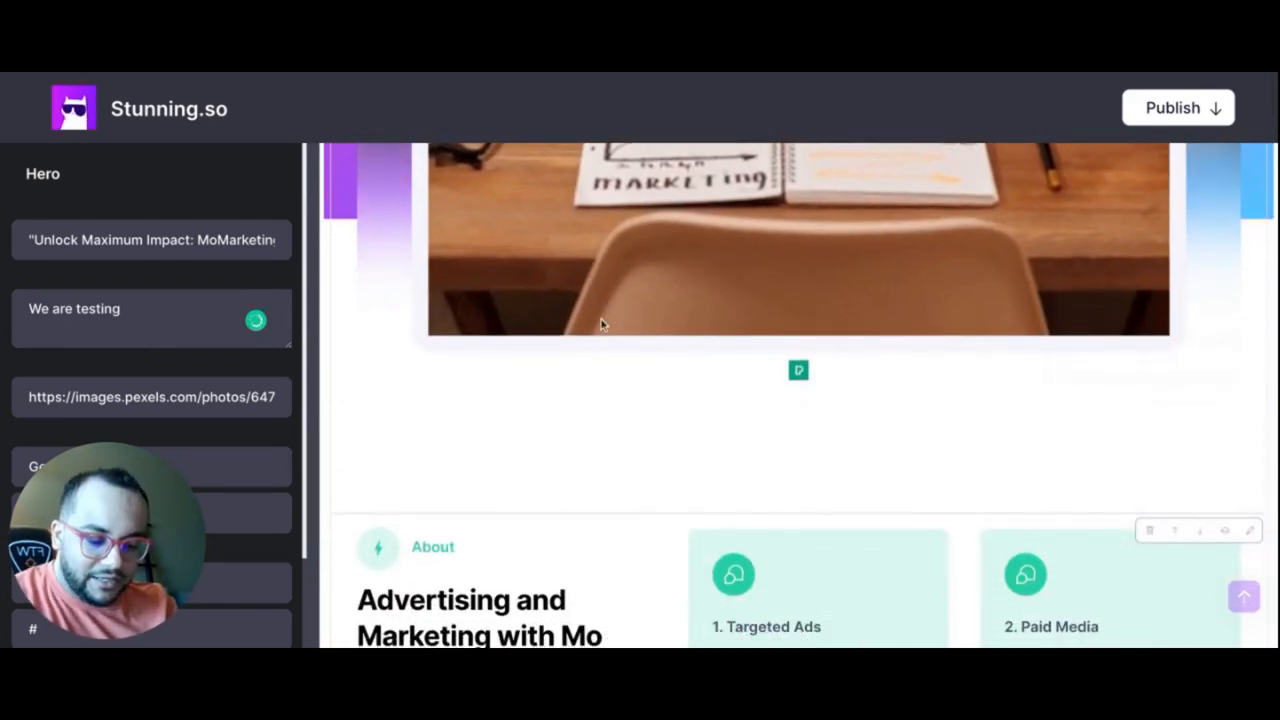
pyautogui.tripleClick(150, 397)
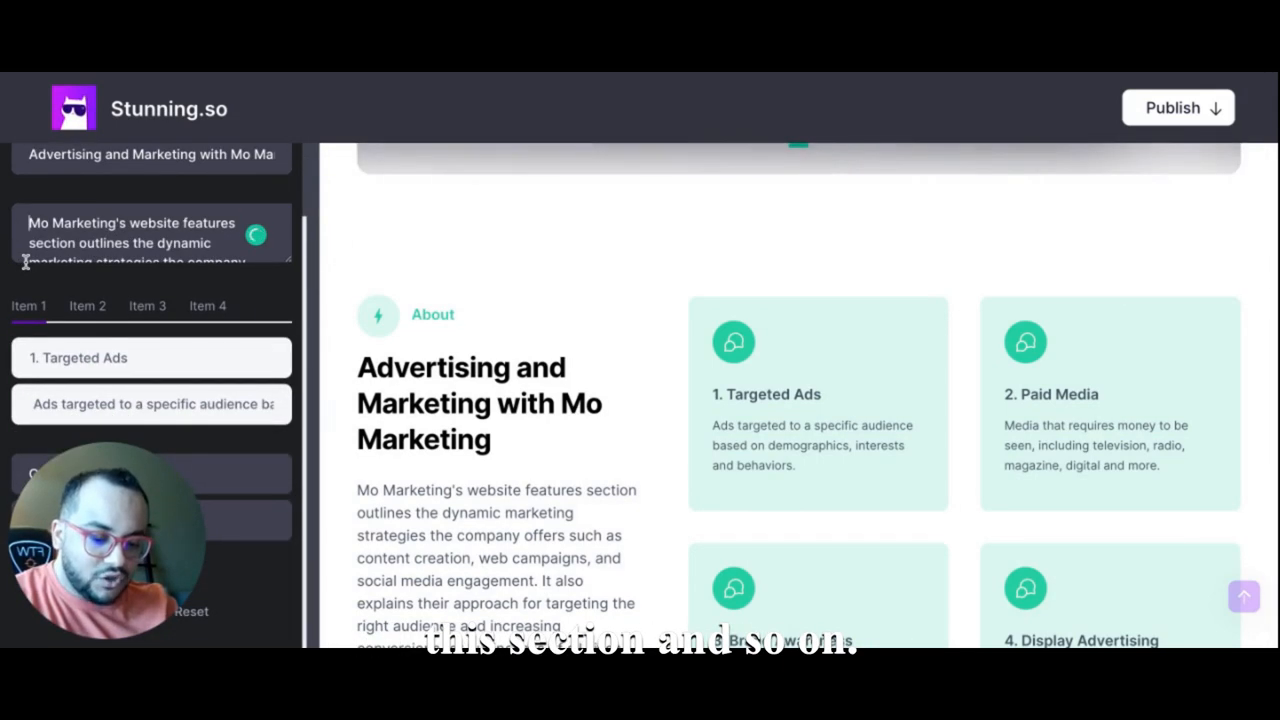
pyautogui.scroll(-3)
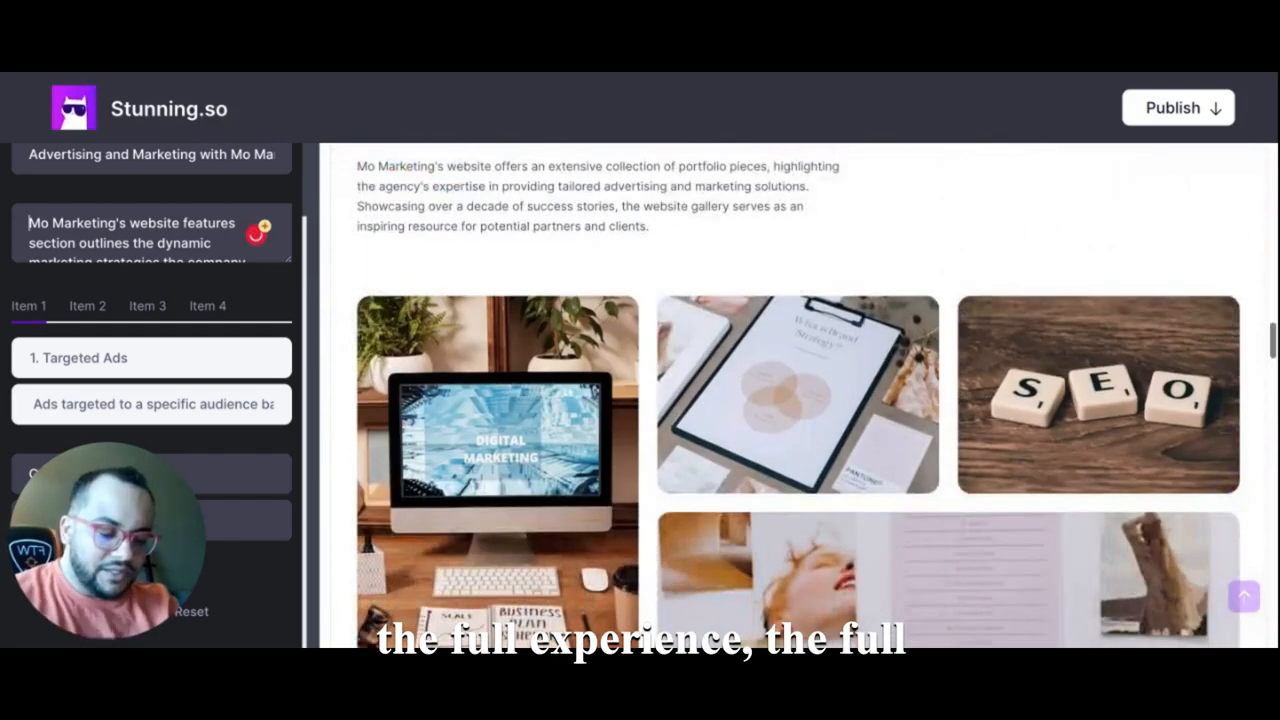
pyautogui.scroll(-3)
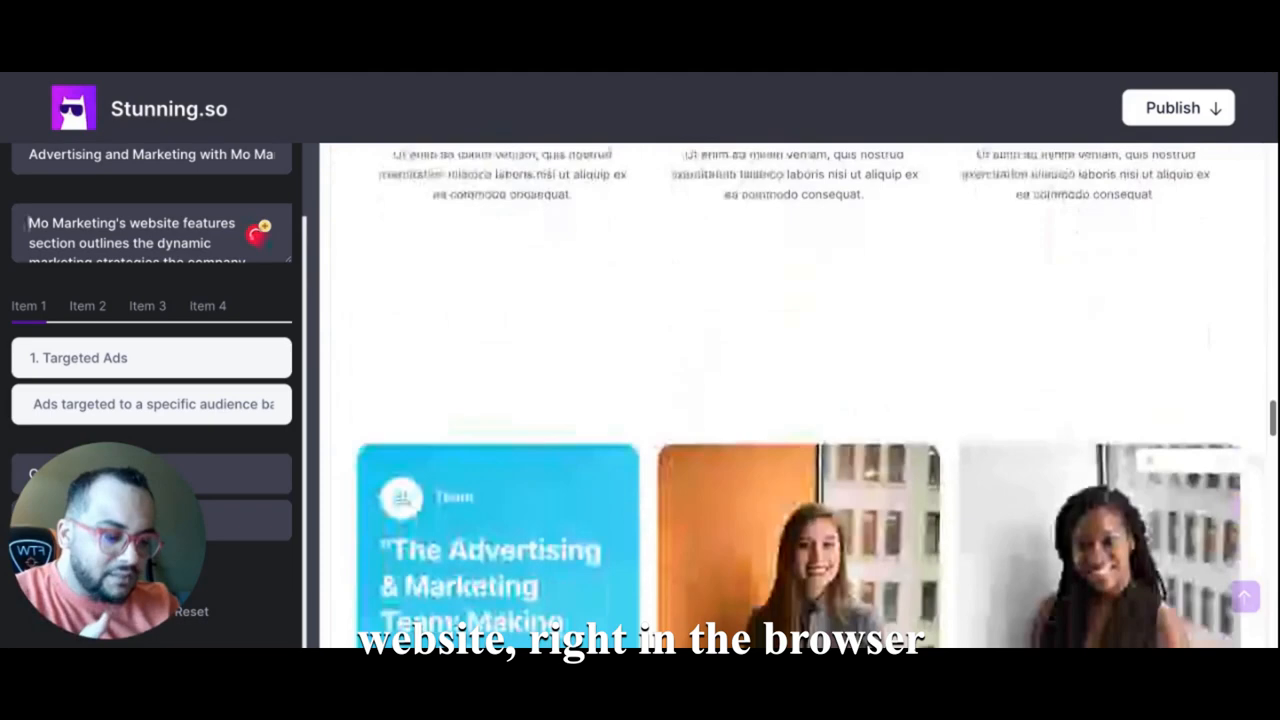
pyautogui.scroll(-3)
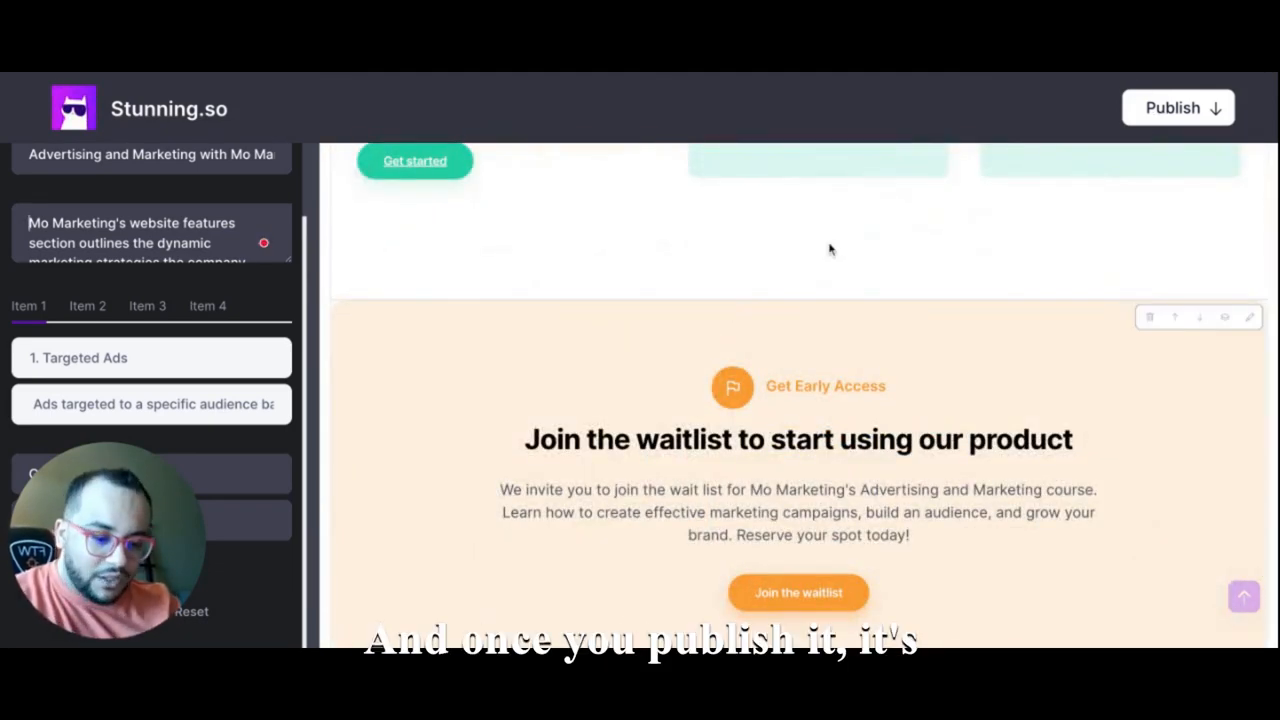